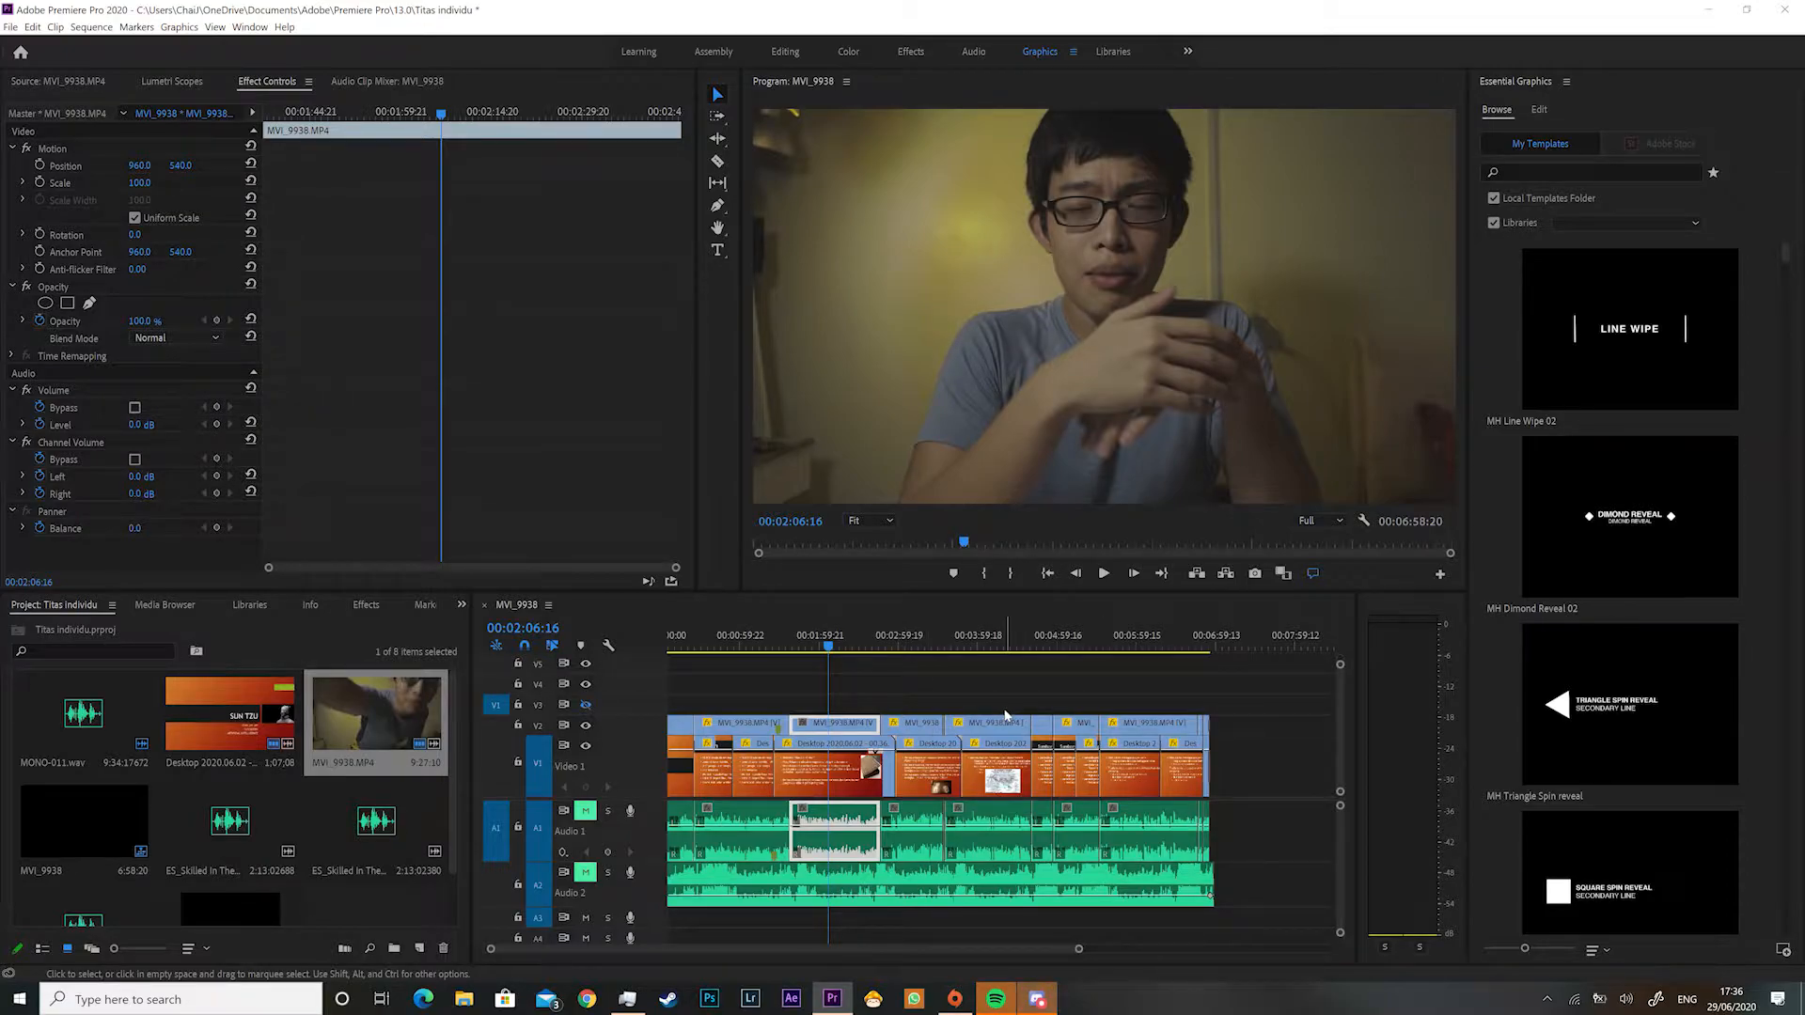
- Move the playhead to the BIOGRAFI slide section where the webcam sits as a small inset
{"action": "left_click", "coordinate": [829, 644]}
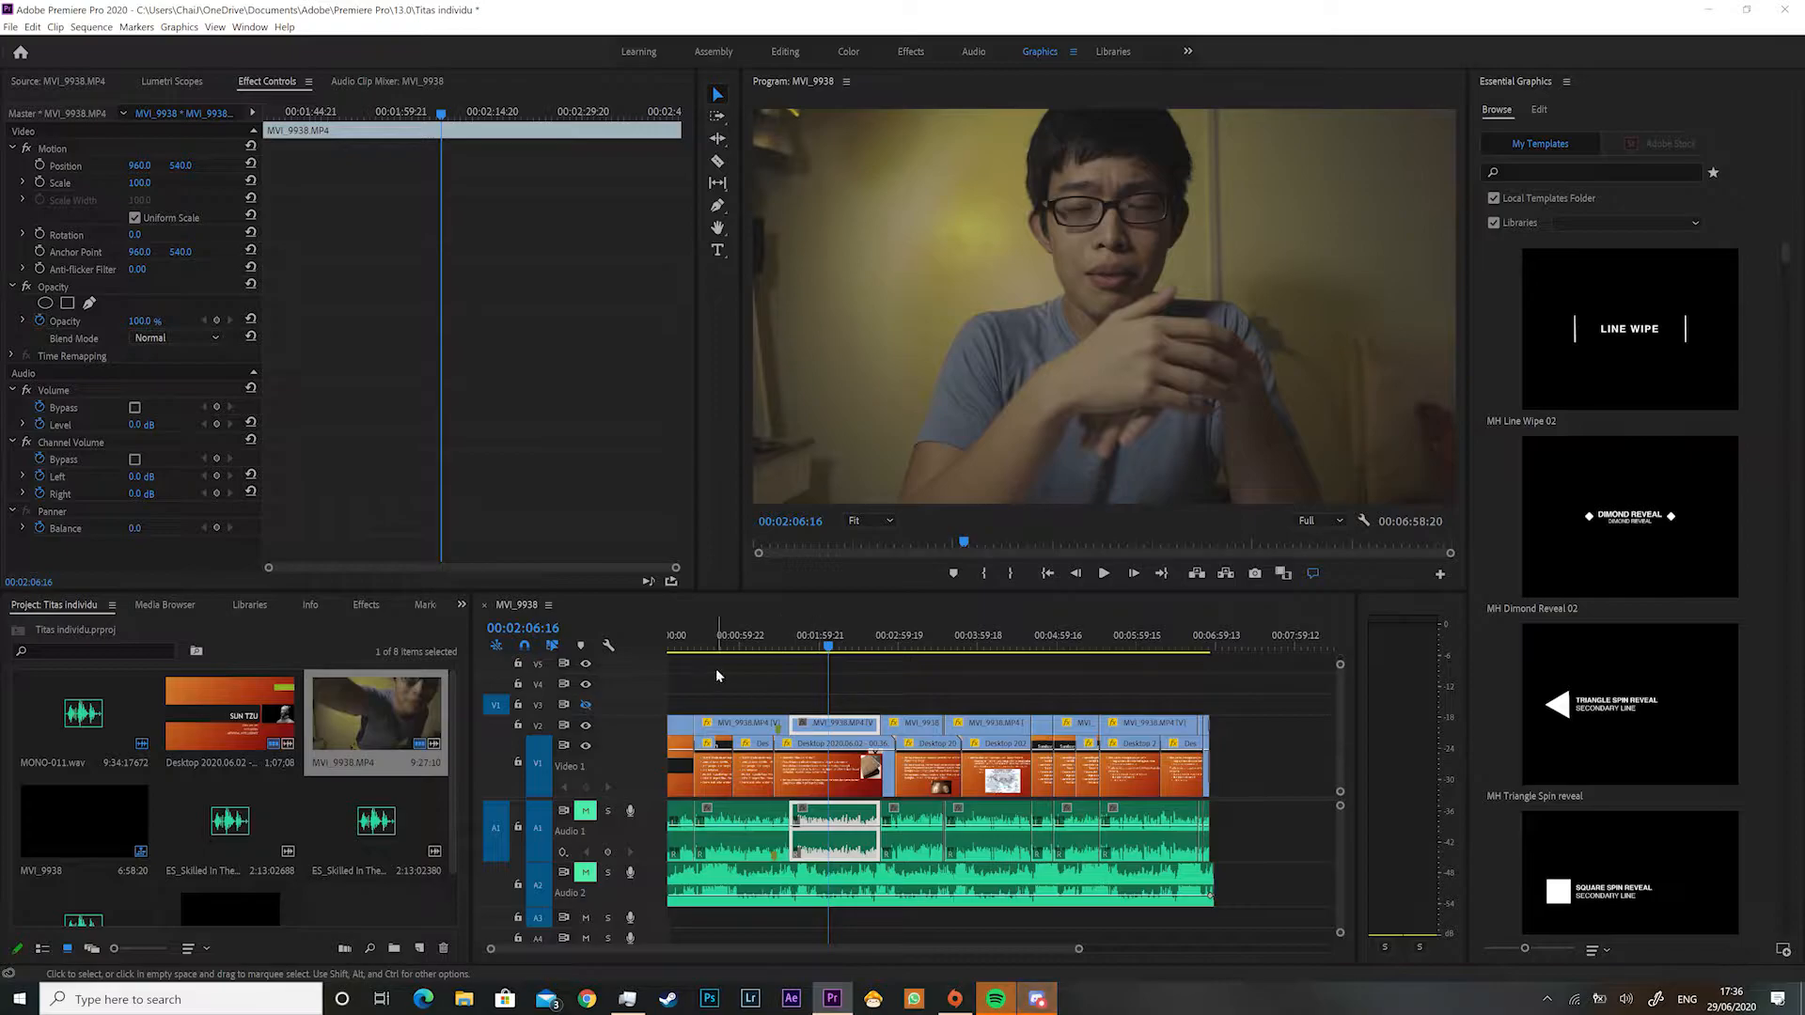
{"action": "left_click", "coordinate": [722, 655]}
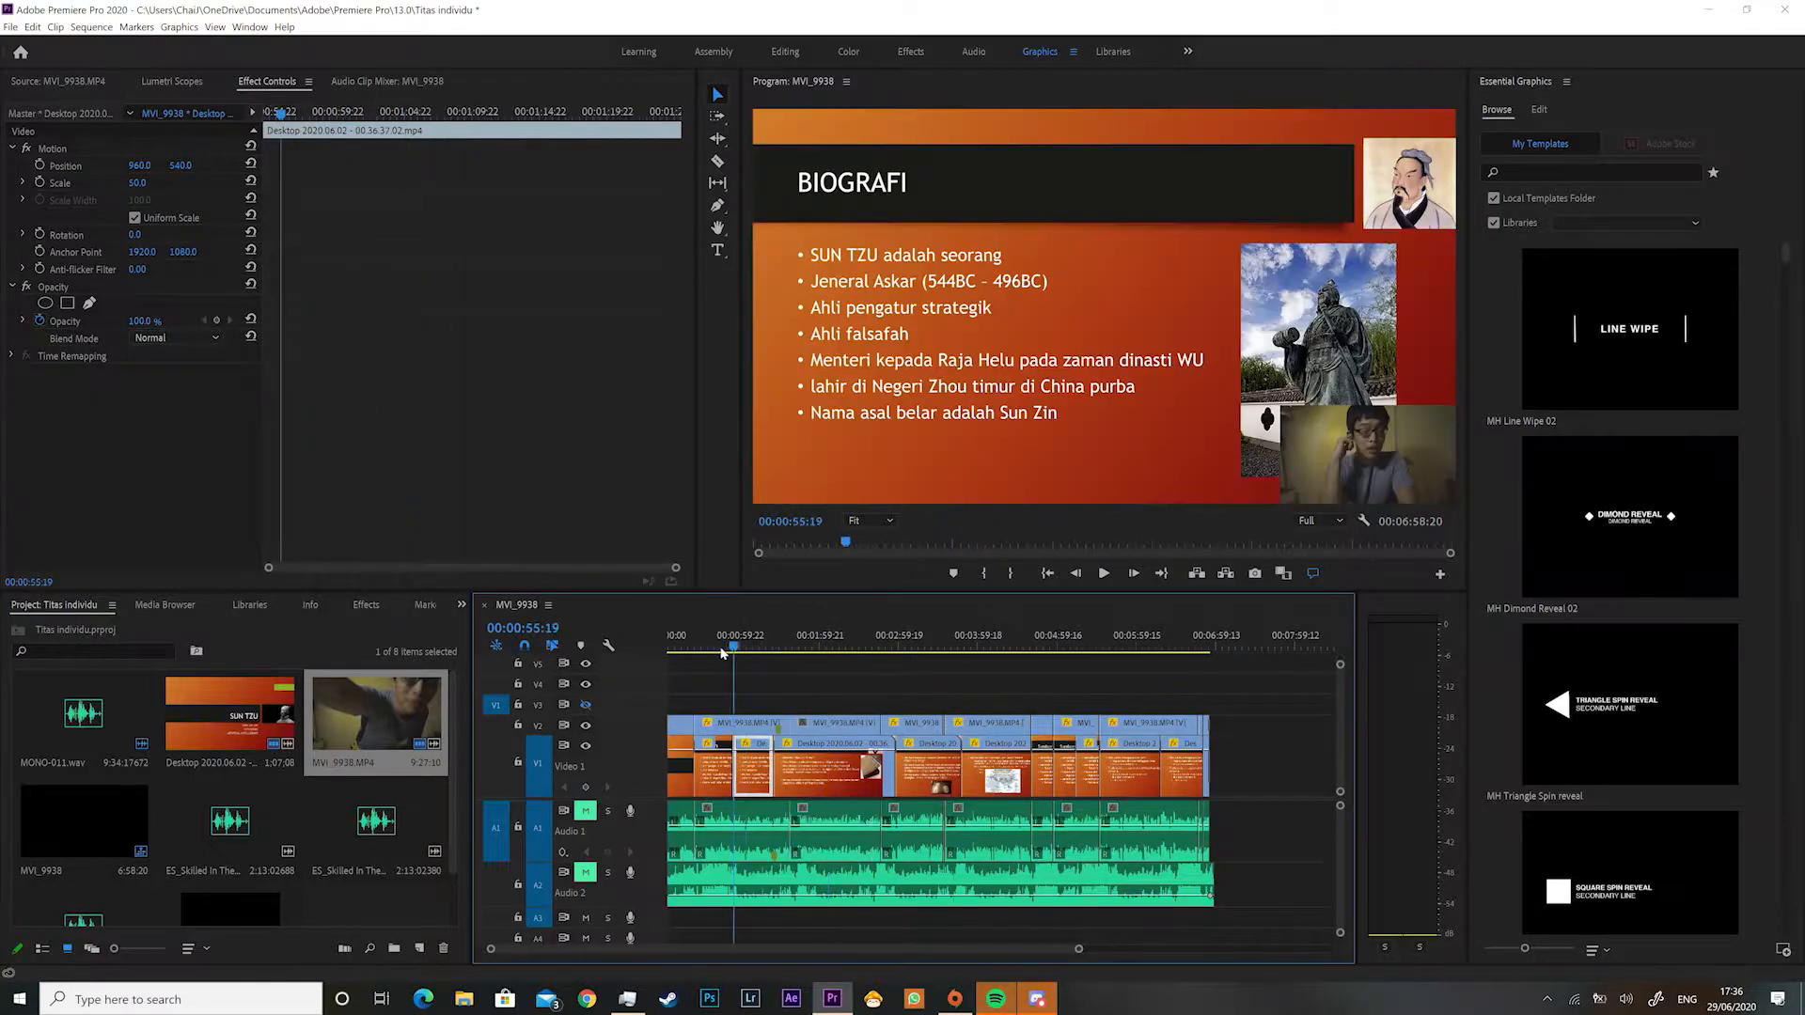
{"action": "left_click", "coordinate": [786, 649]}
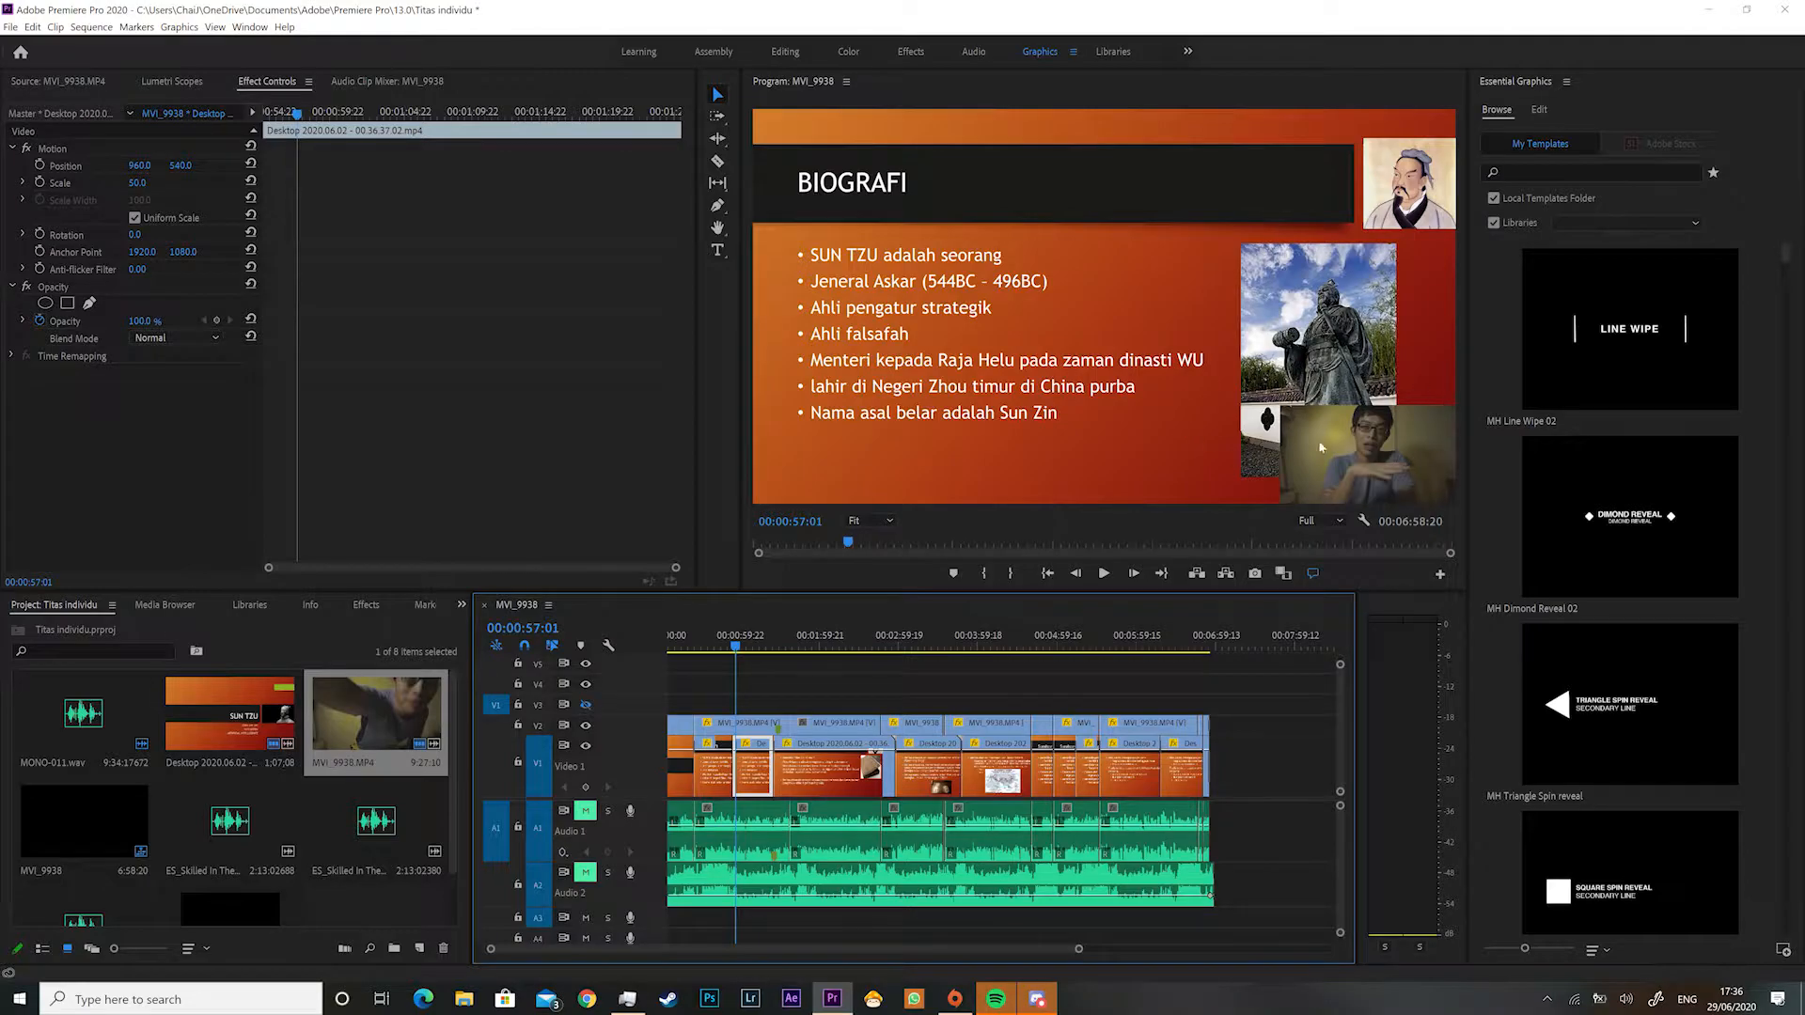
{"action": "mouse_move", "coordinate": [868, 229]}
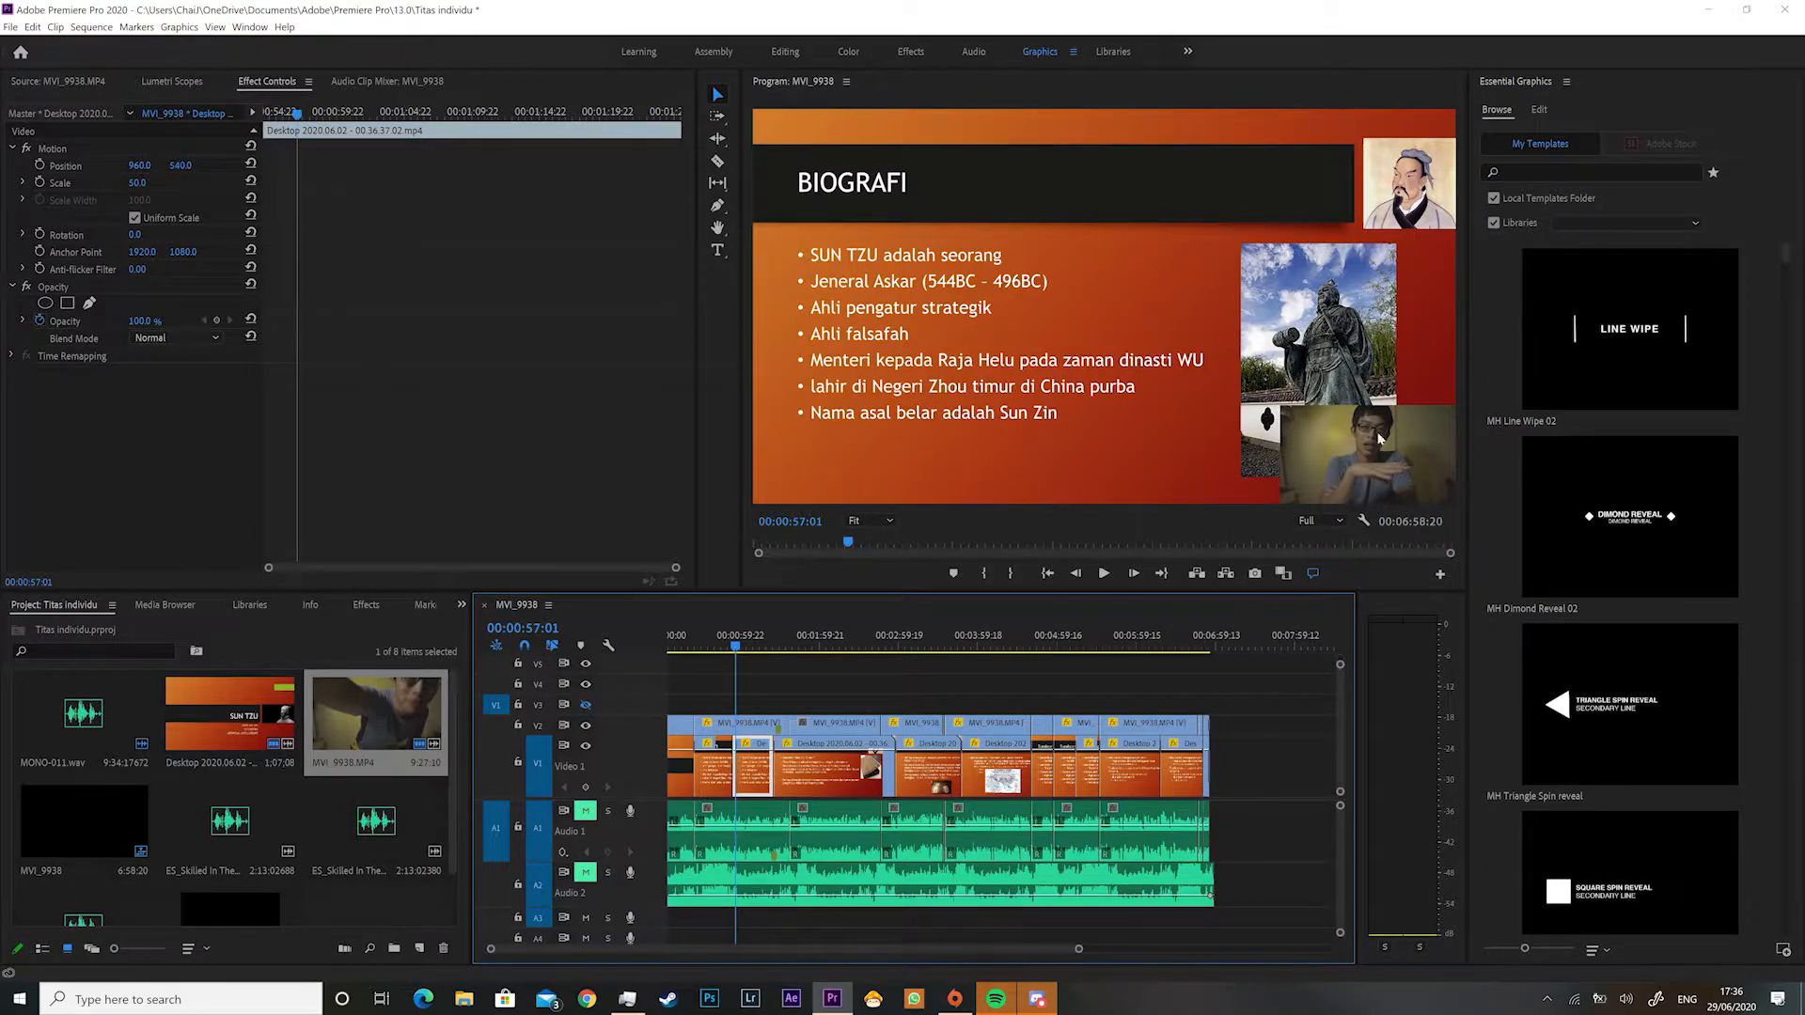
{"action": "mouse_move", "coordinate": [953, 701]}
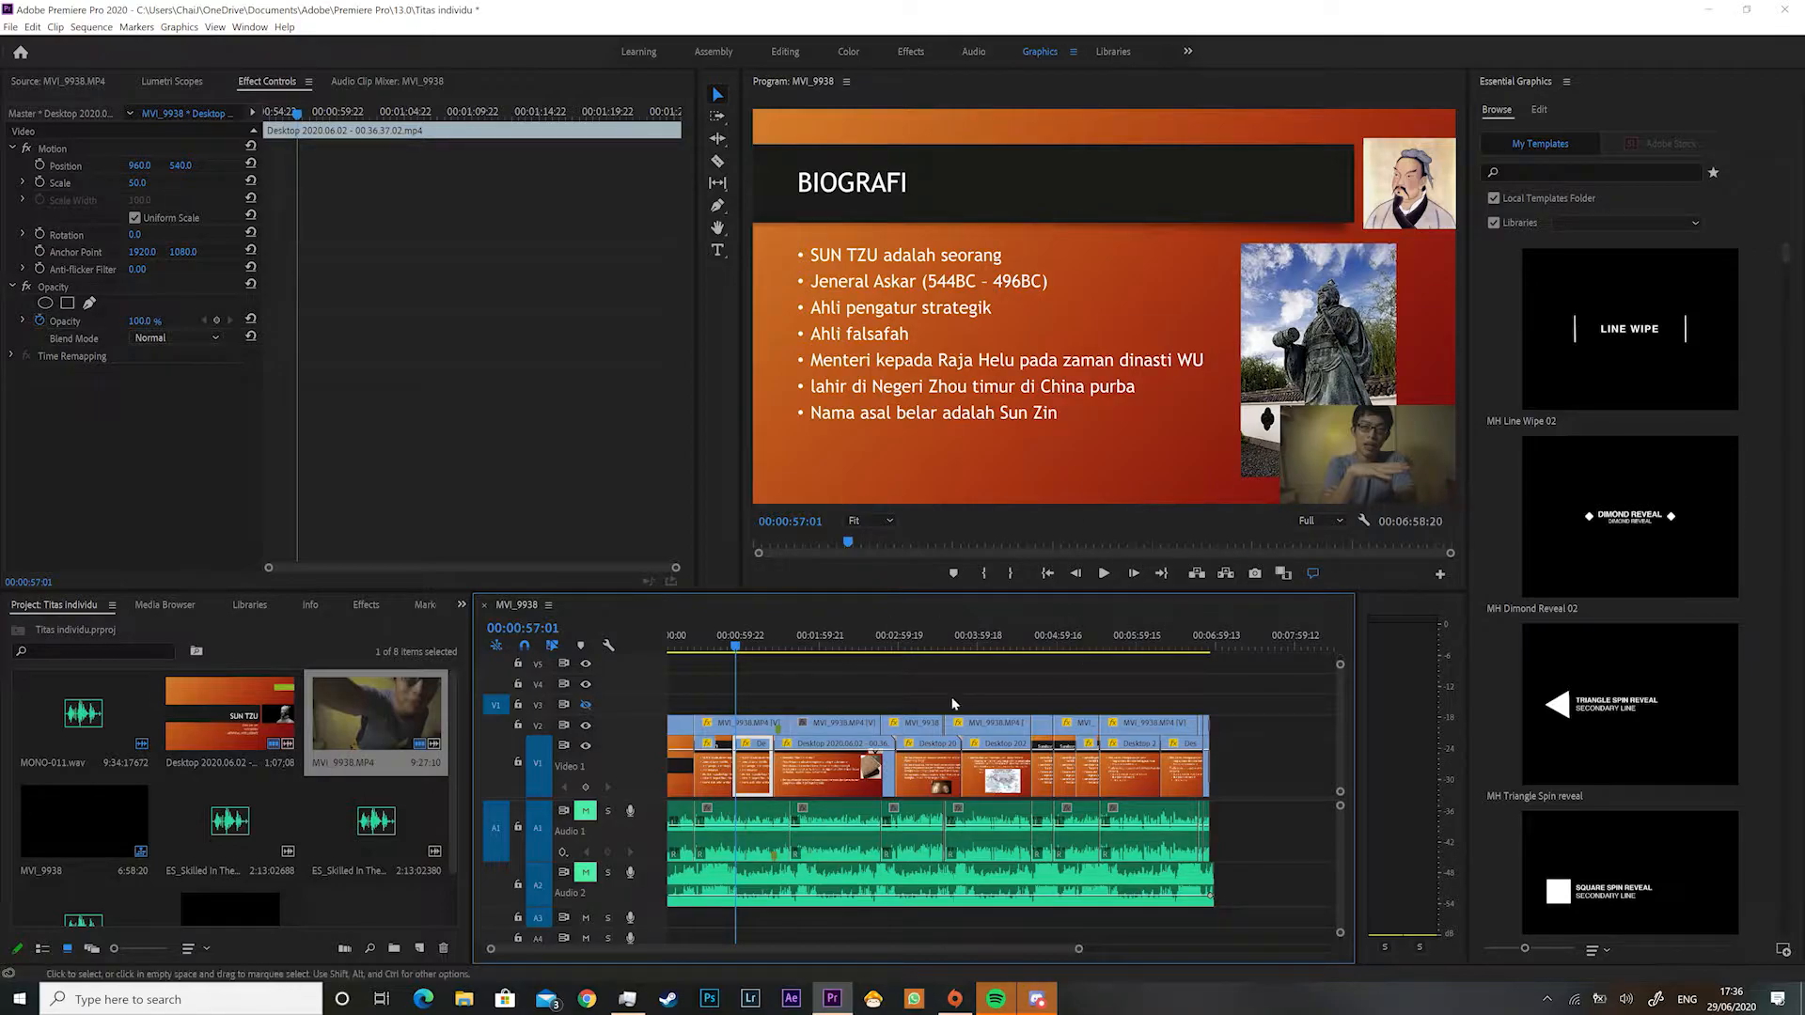
{"action": "mouse_move", "coordinate": [929, 804]}
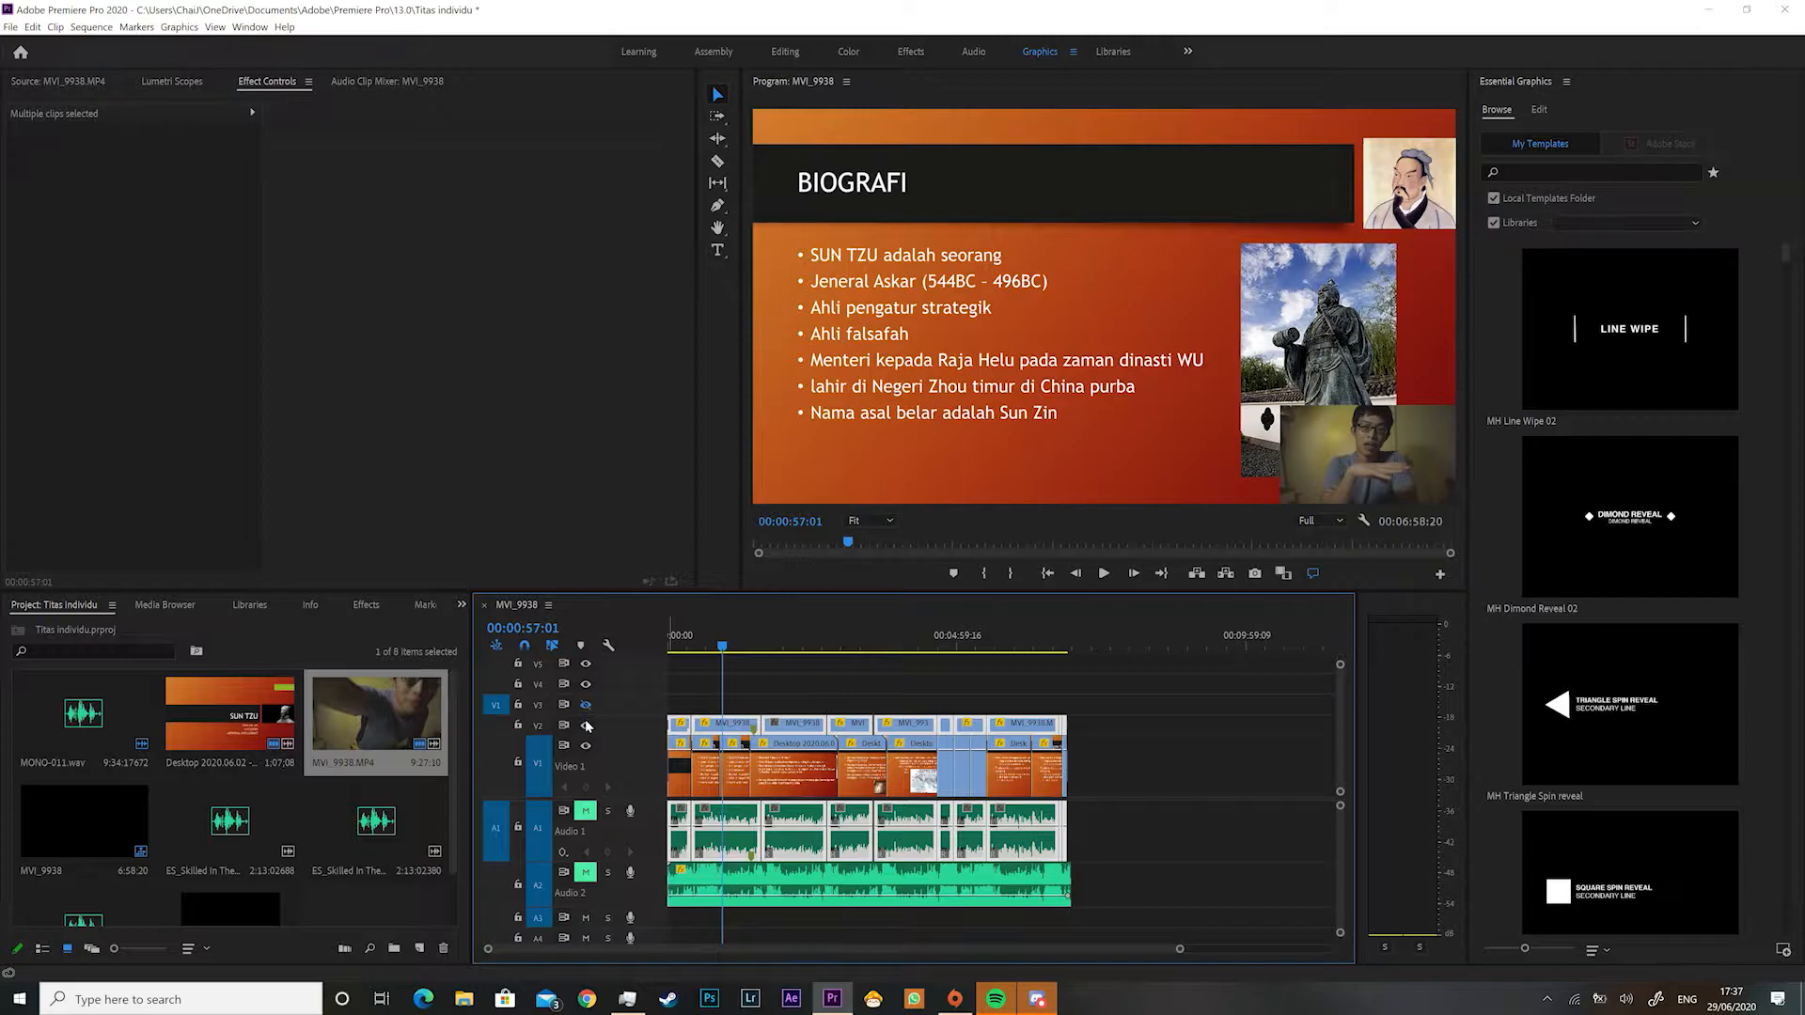
{"action": "left_click", "coordinate": [584, 744]}
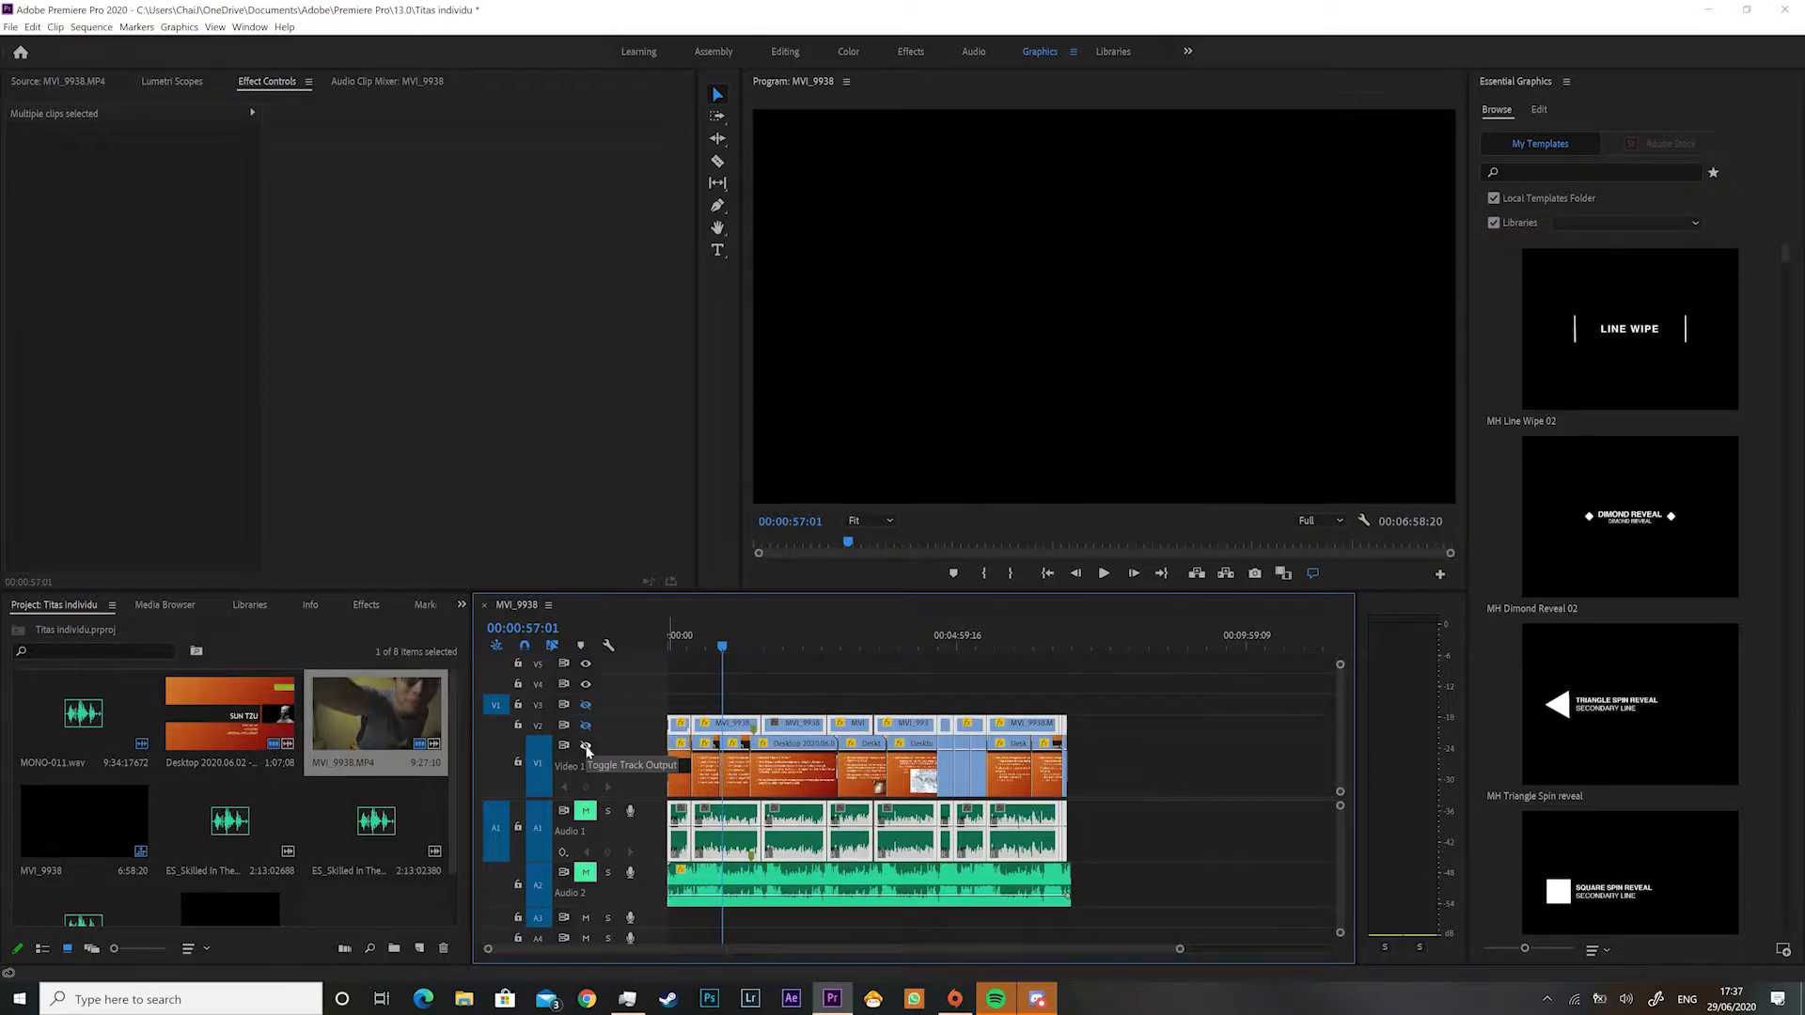
{"action": "left_click", "coordinate": [585, 747]}
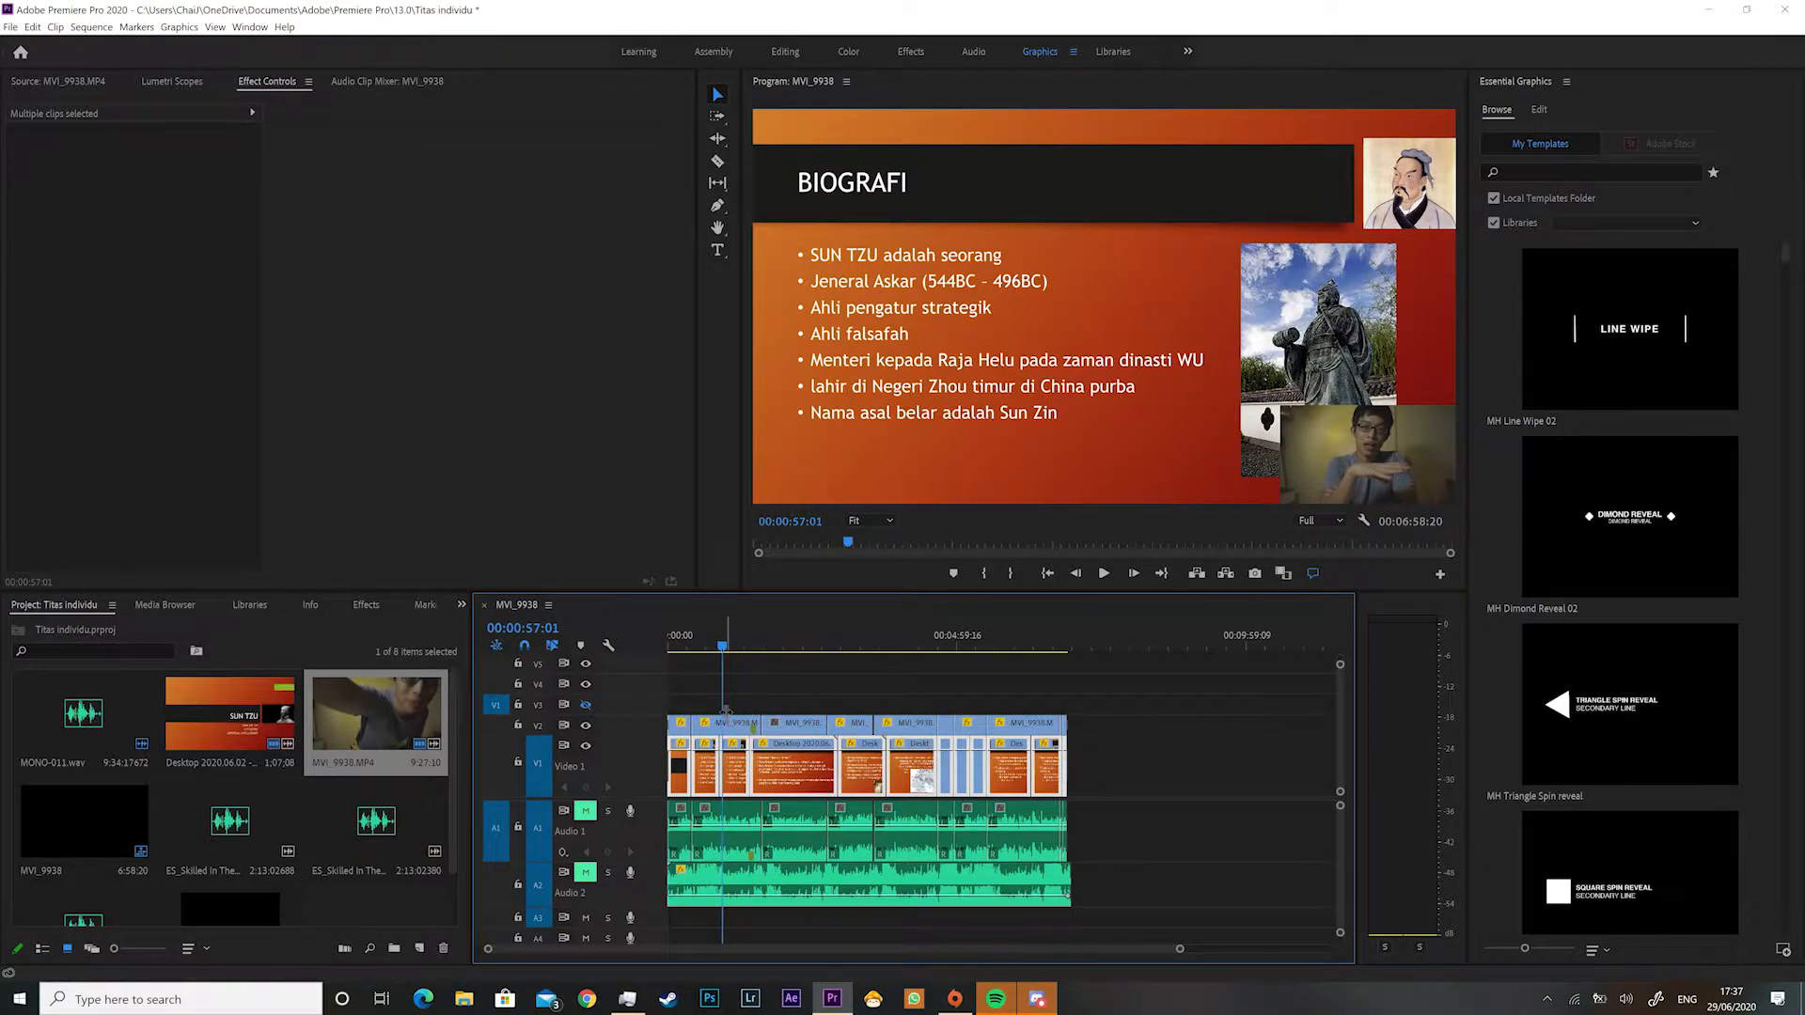
{"action": "left_click", "coordinate": [791, 647]}
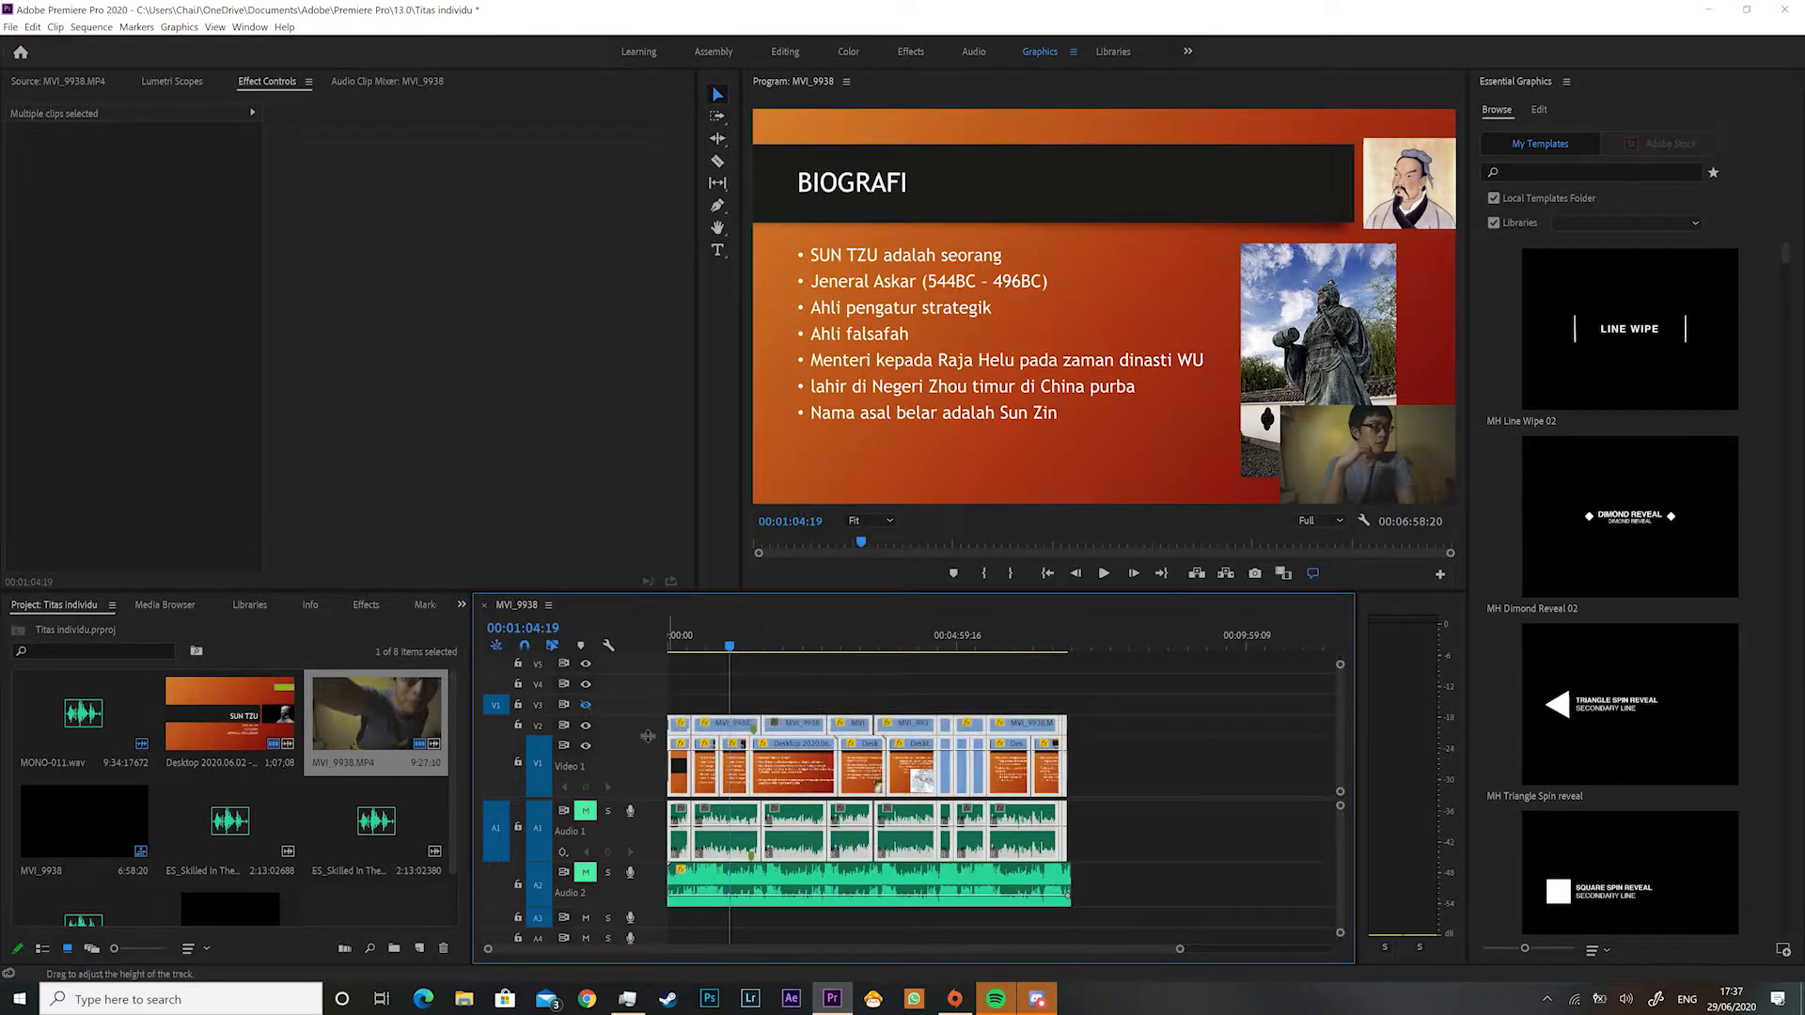
- Deselect all clips in the sequence before jumping to 2:13
{"action": "left_click", "coordinate": [844, 690]}
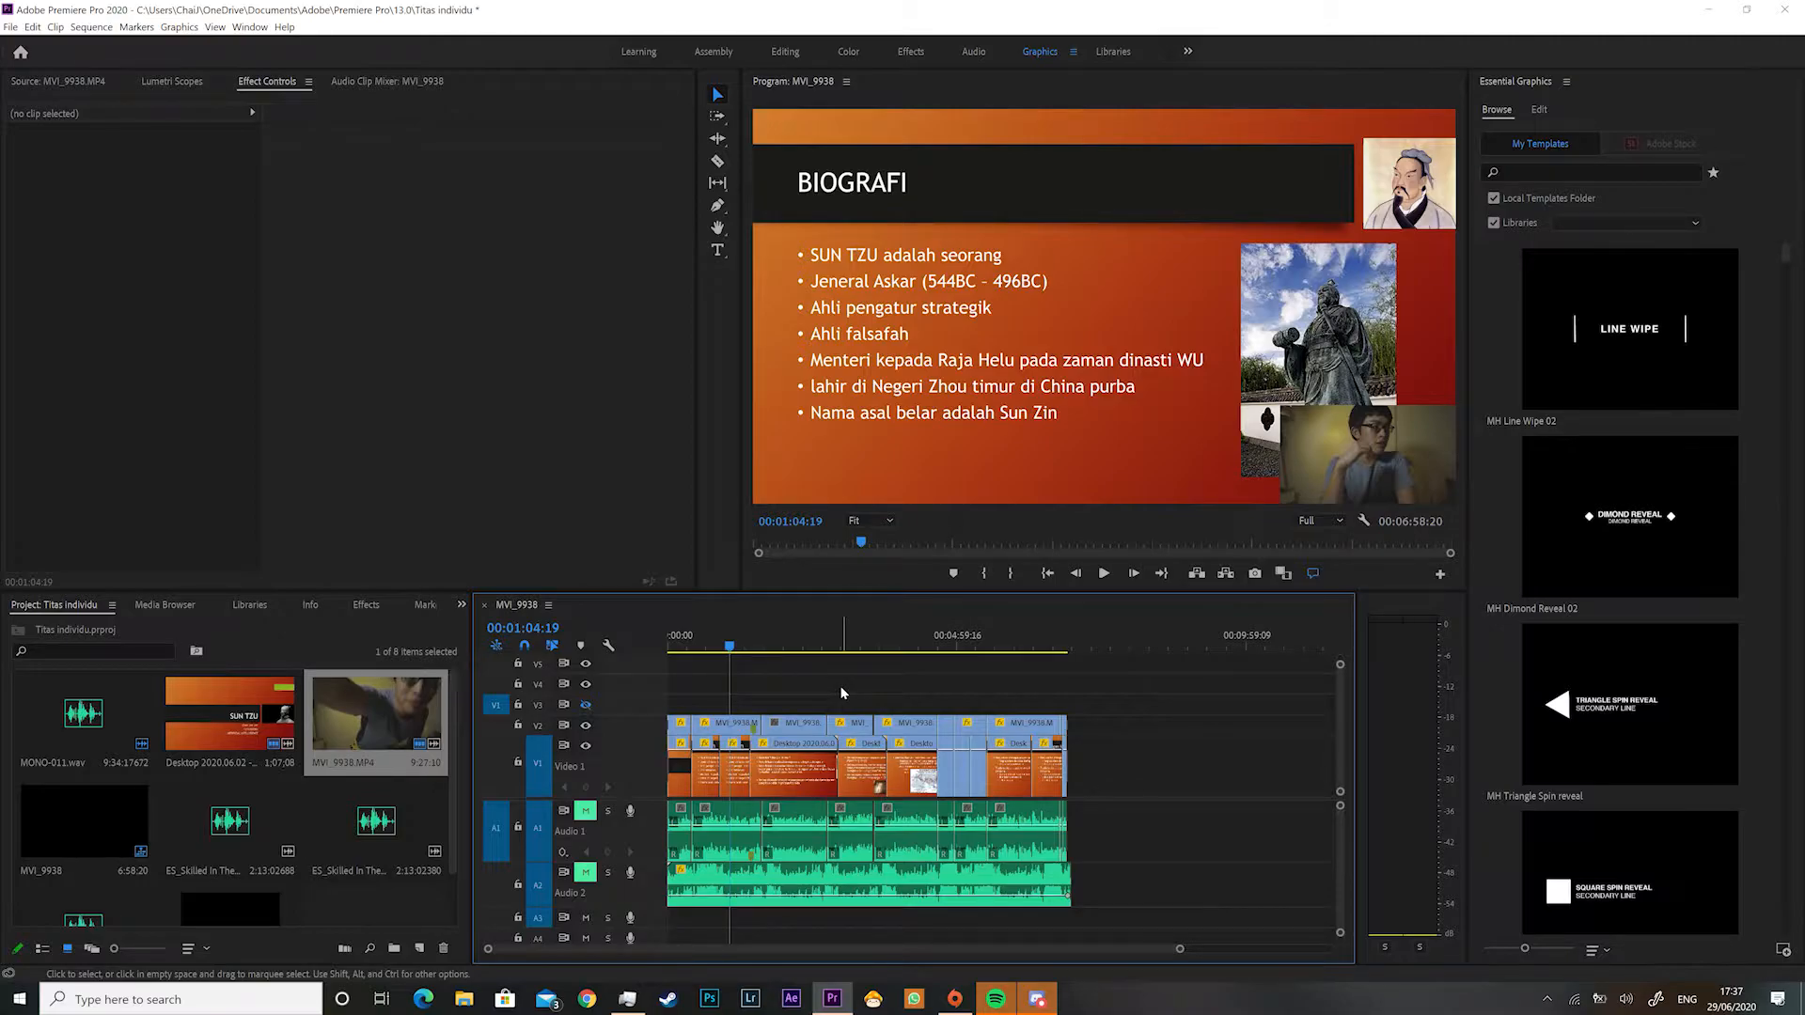
{"action": "mouse_move", "coordinate": [1230, 661]}
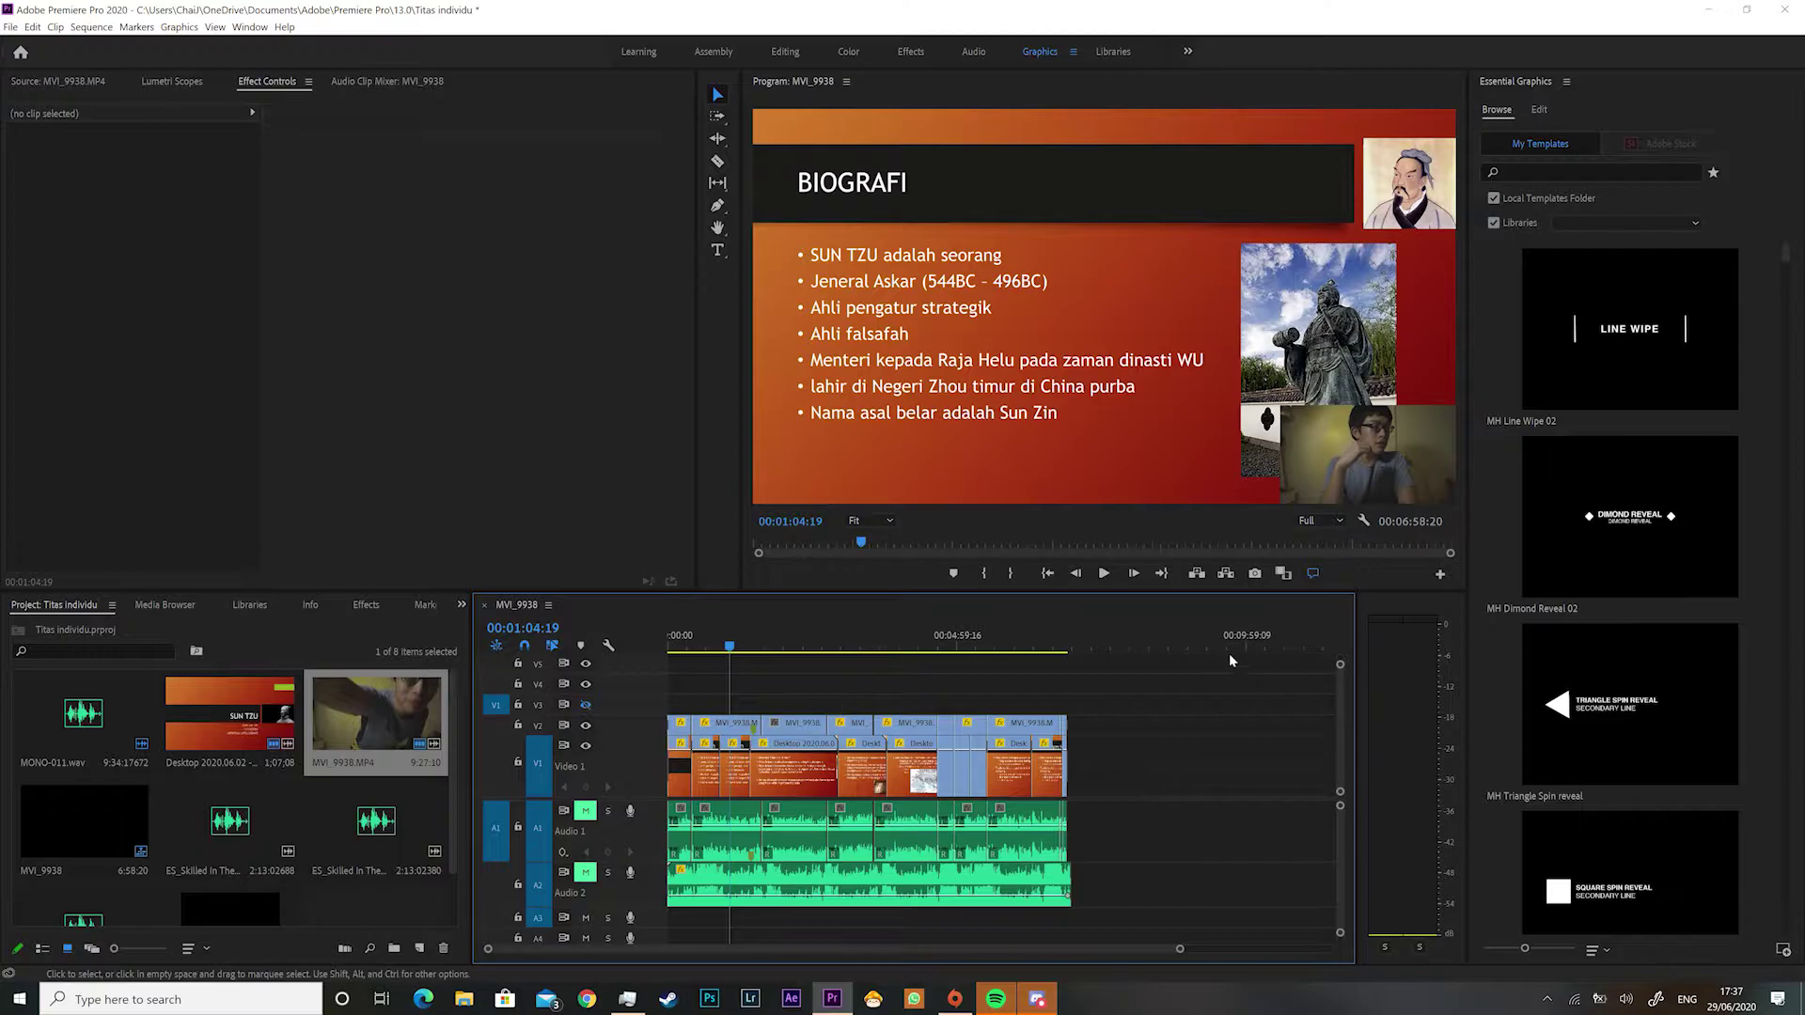
{"action": "mouse_move", "coordinate": [1293, 709]}
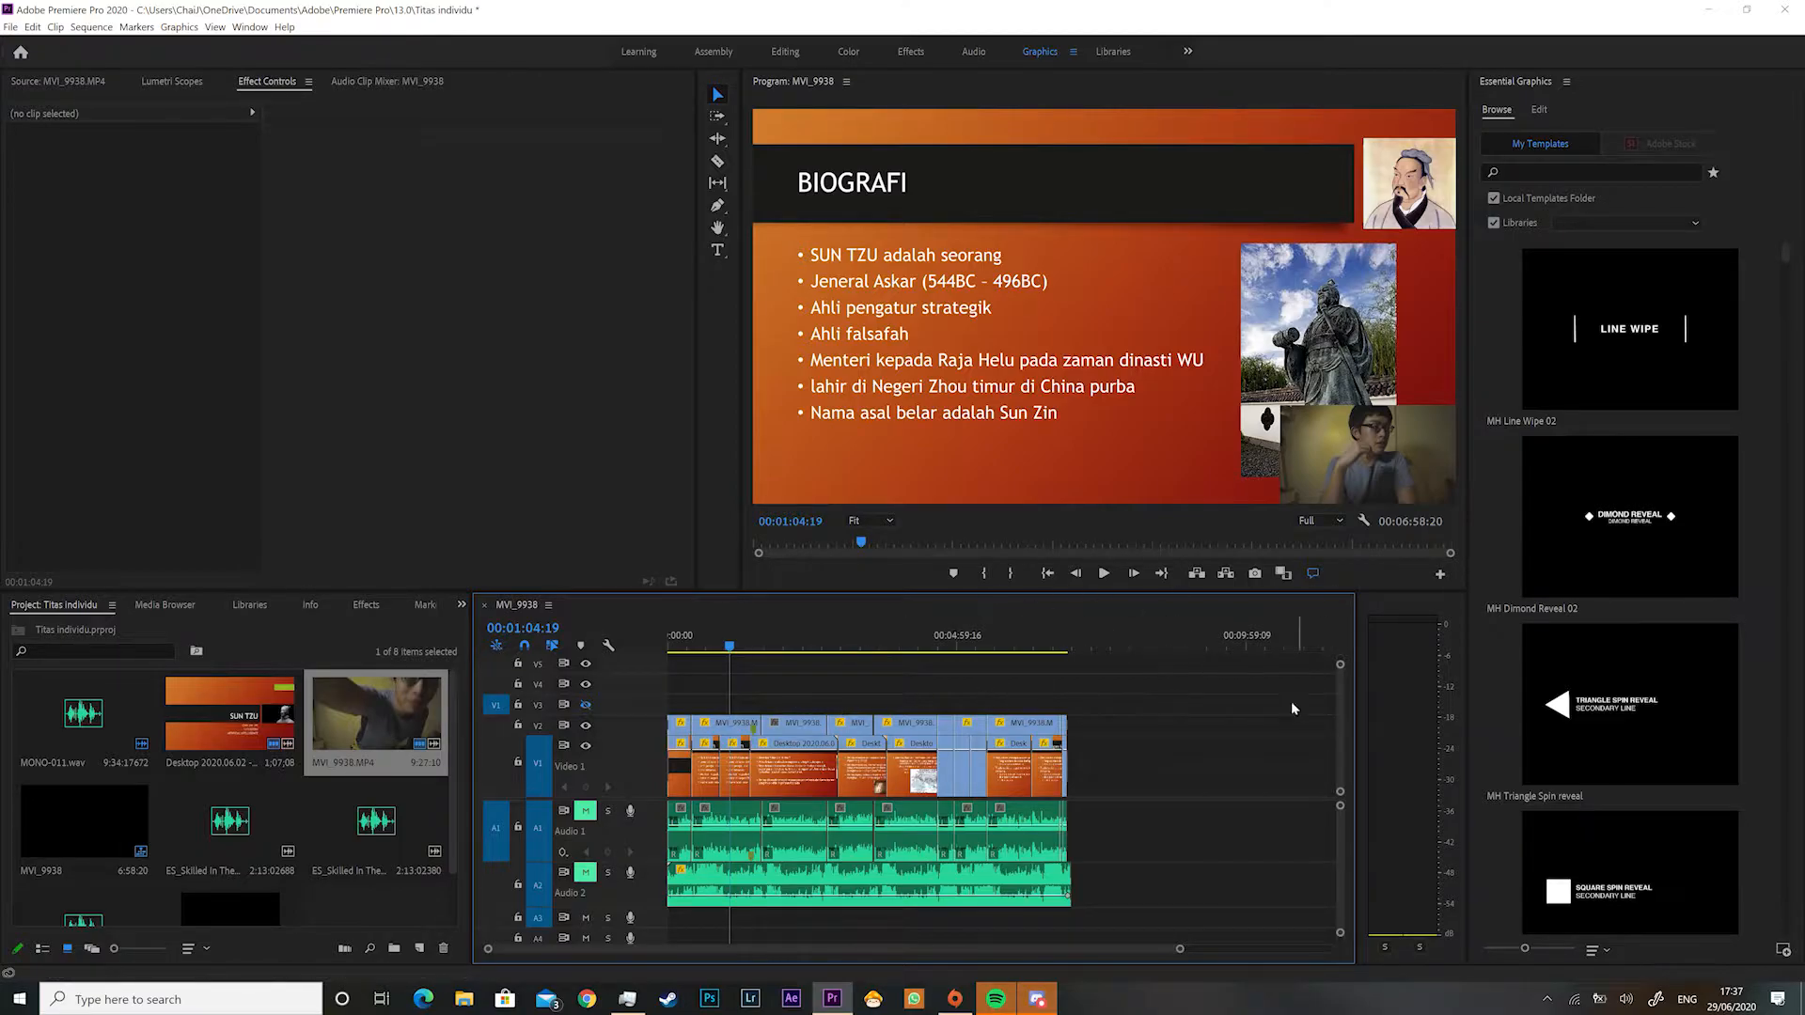
{"action": "mouse_move", "coordinate": [1517, 961]}
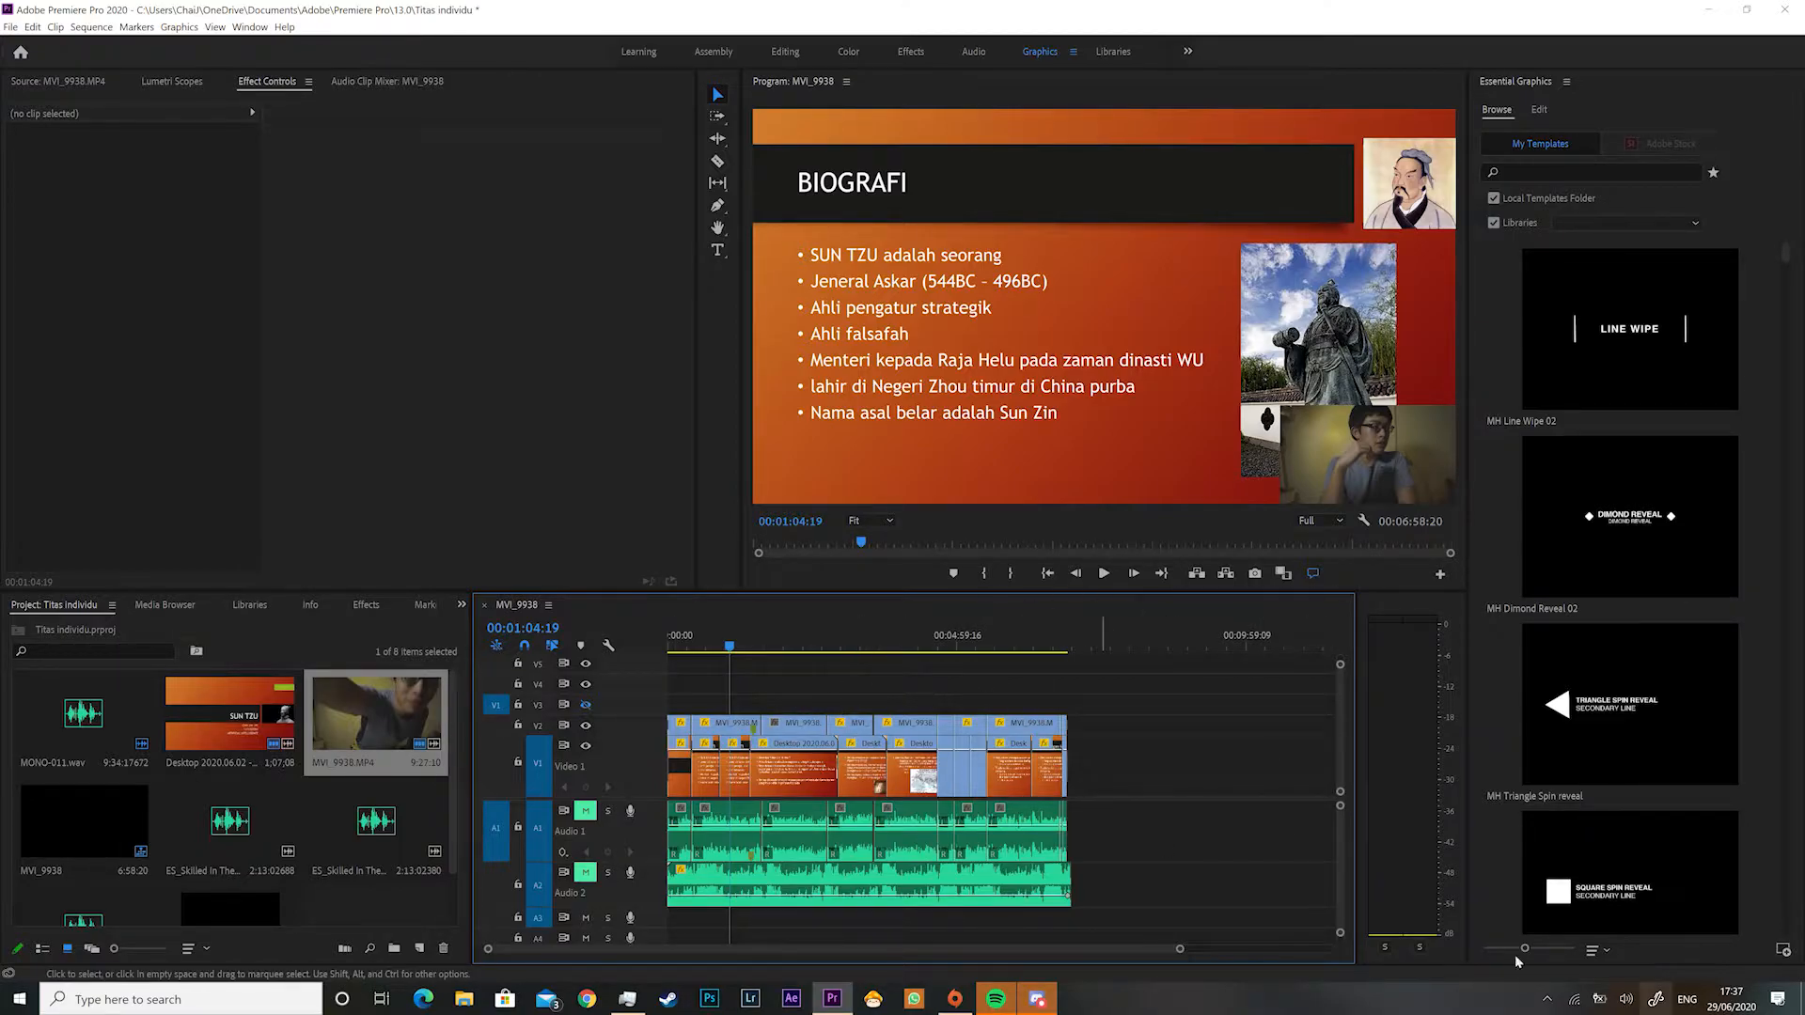
{"action": "mouse_move", "coordinate": [1150, 768]}
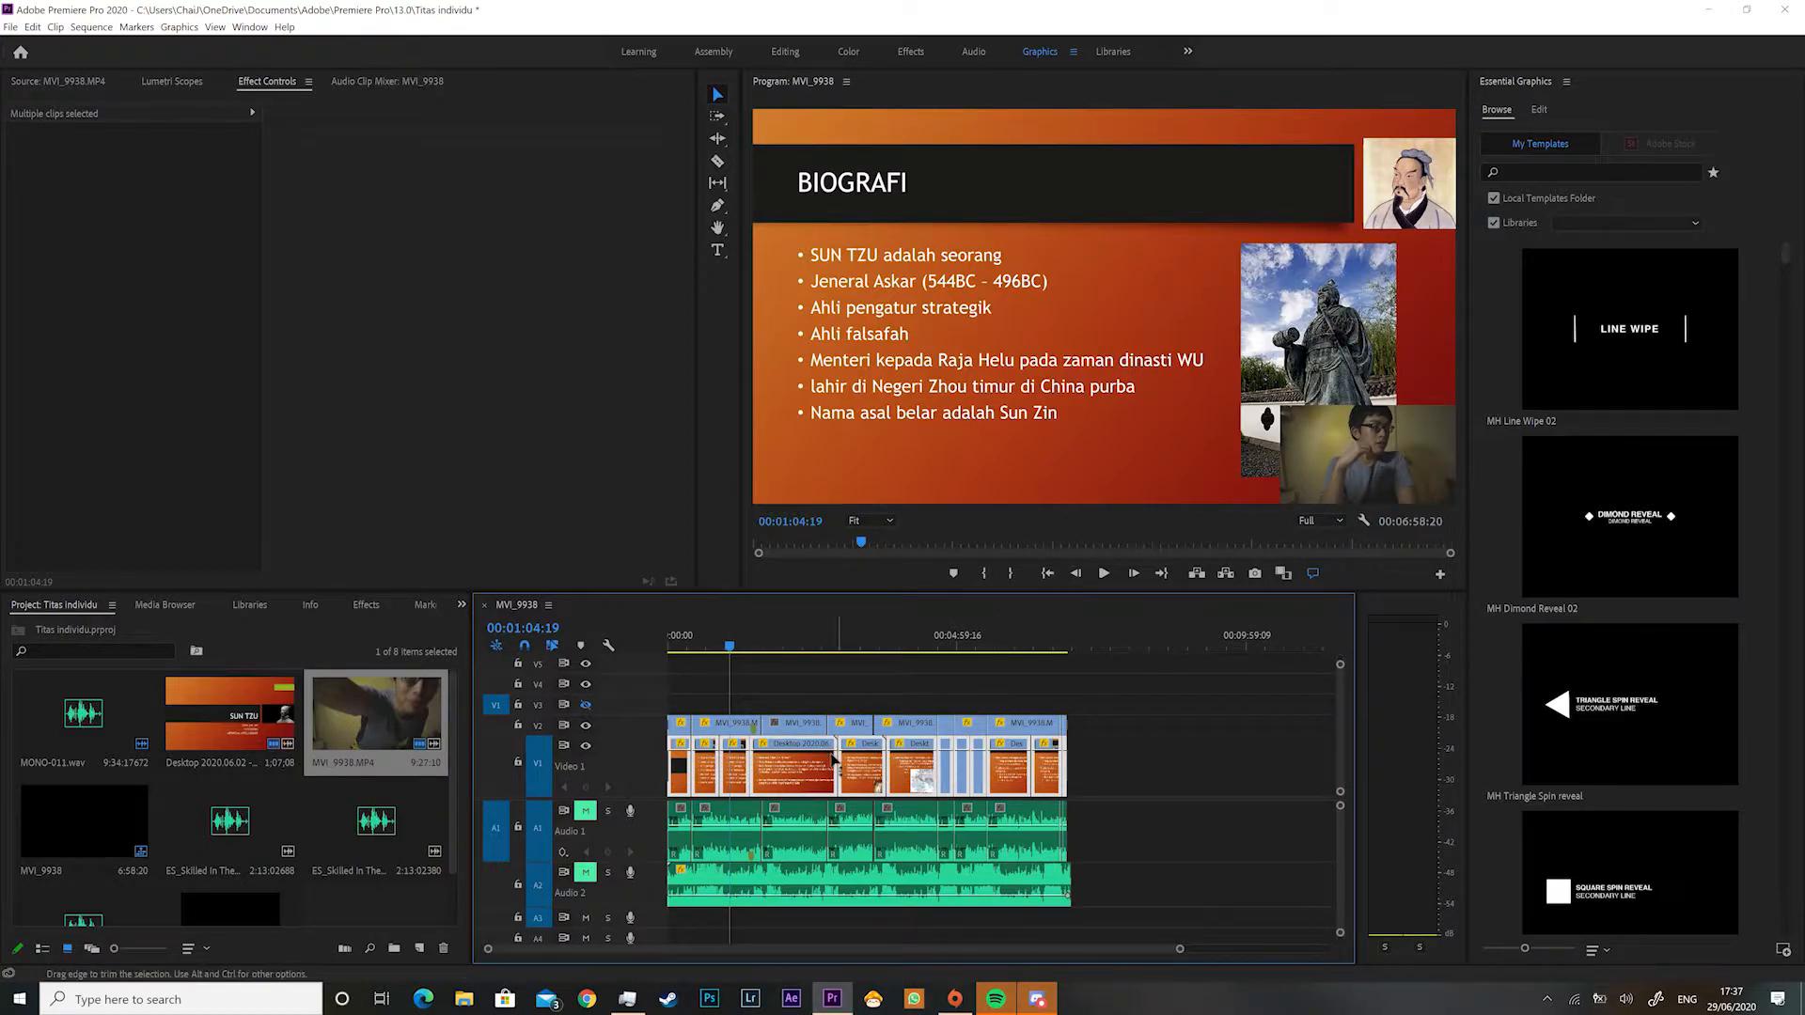
{"action": "mouse_move", "coordinate": [1124, 239]}
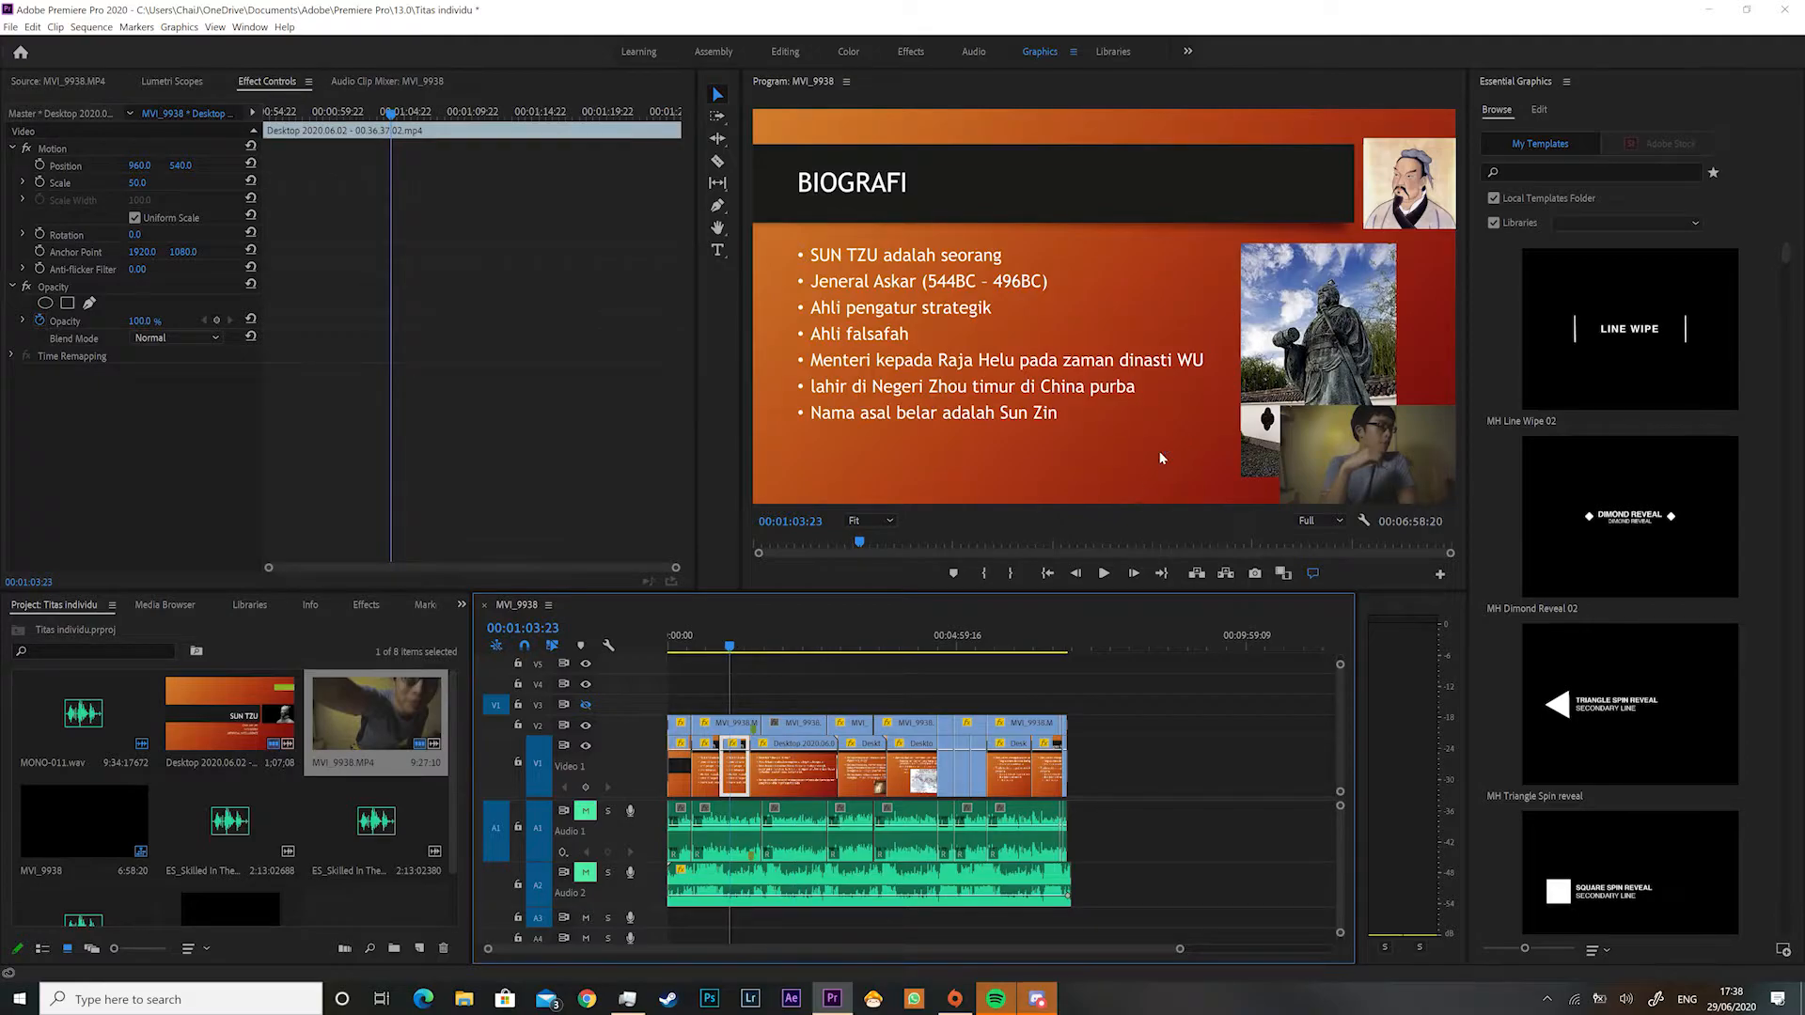
{"action": "mouse_move", "coordinate": [738, 688]}
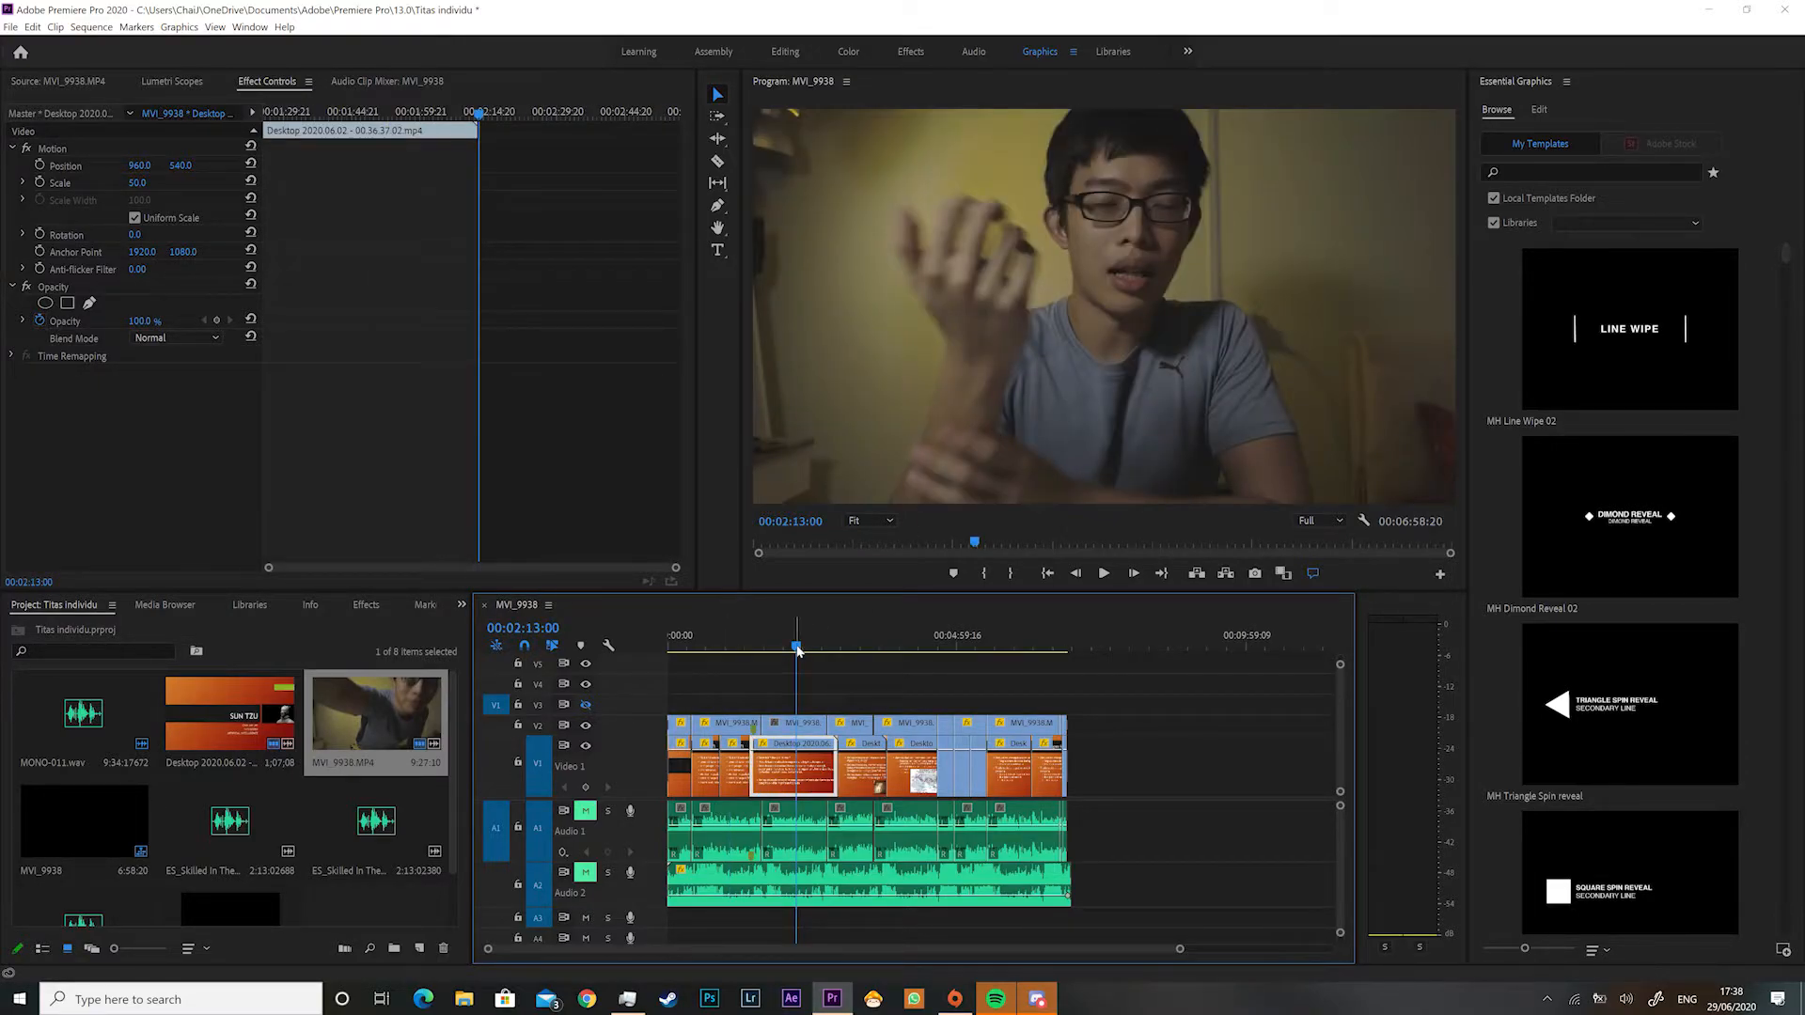
- Select the full-frame webcam clip at 00:02:13:00 over the Art of War slide
{"action": "left_click", "coordinate": [797, 742]}
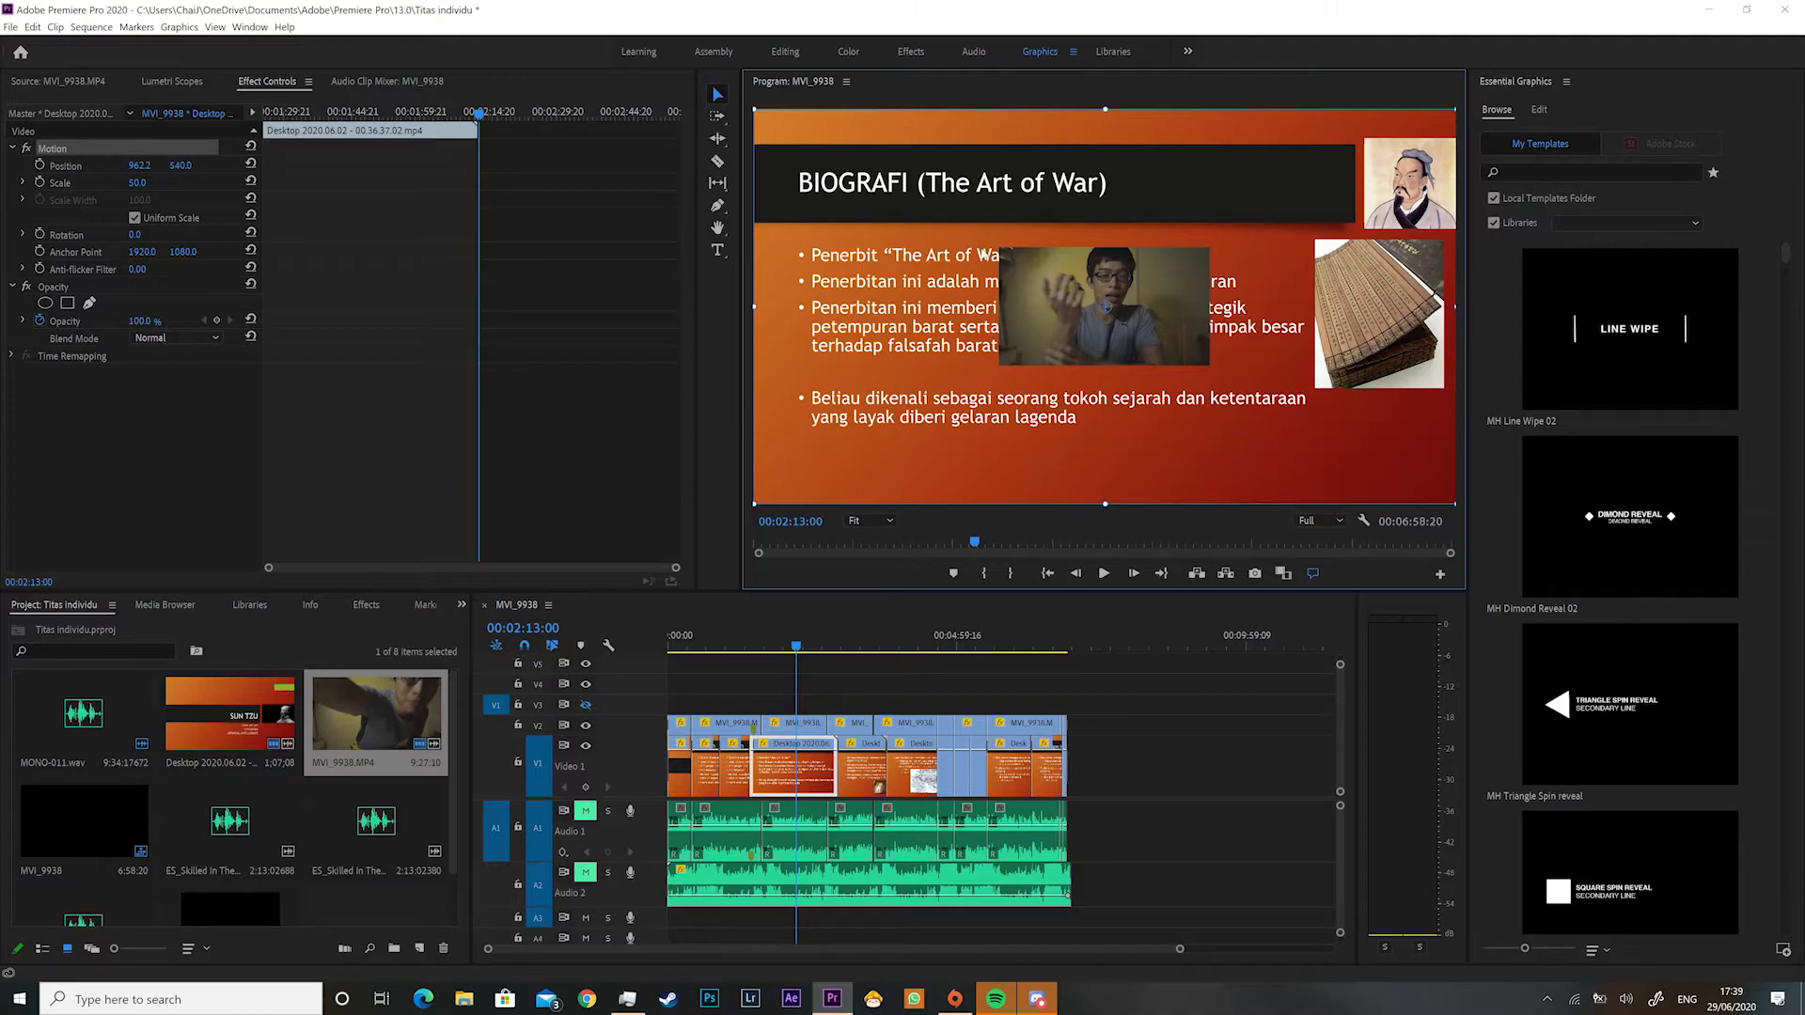
{"action": "mouse_move", "coordinate": [791, 733]}
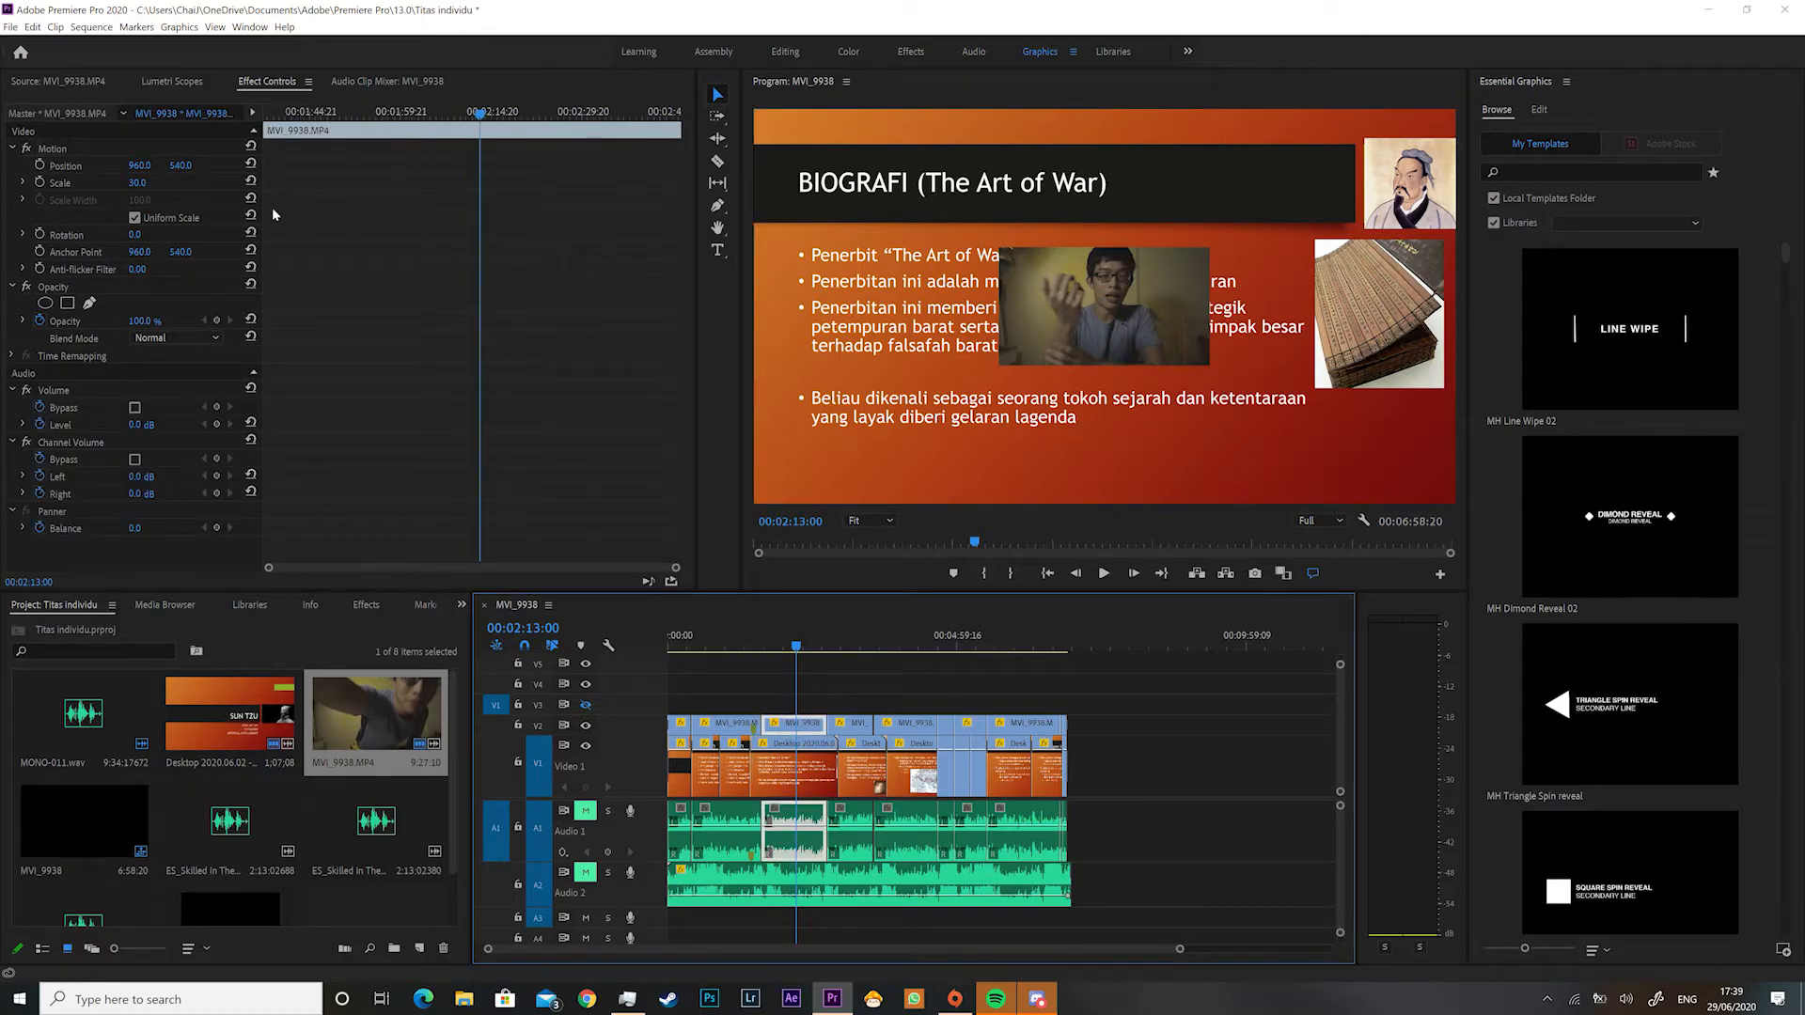
- Scale the MVI_9938 talking-head clip to 30% in Effect Controls
{"action": "left_click", "coordinate": [64, 166]}
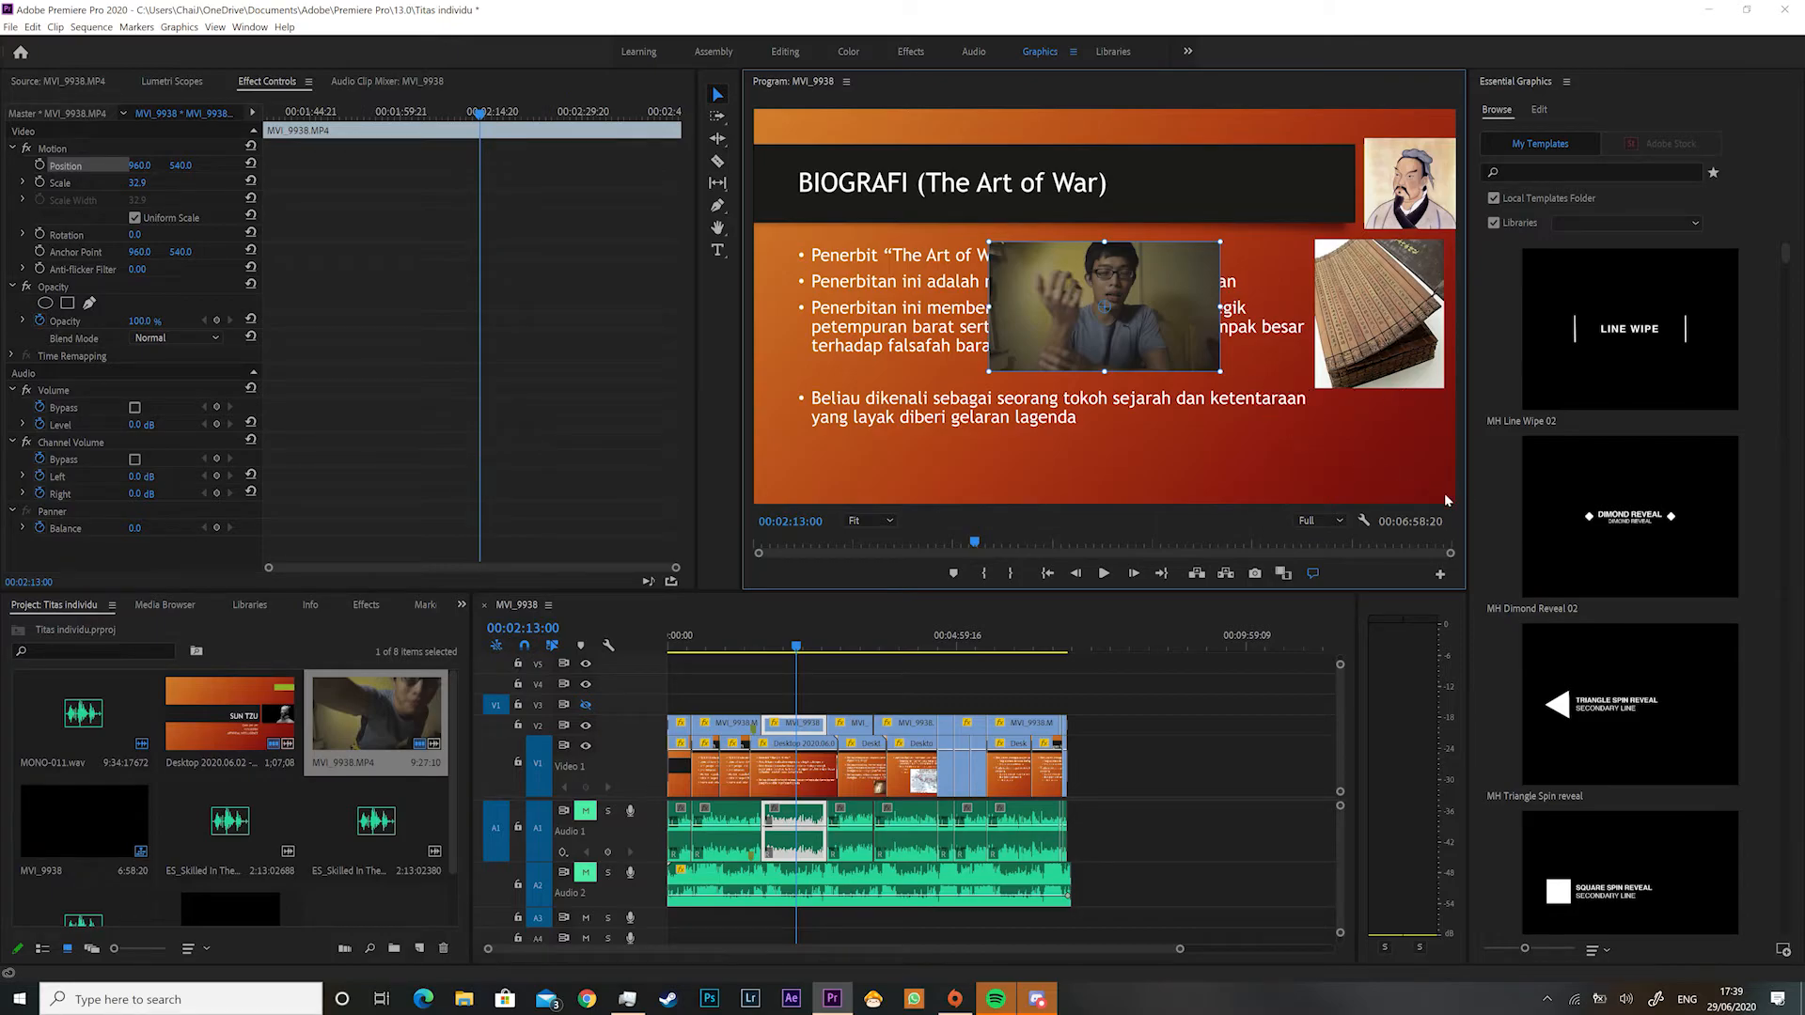
{"action": "mouse_move", "coordinate": [746, 515]}
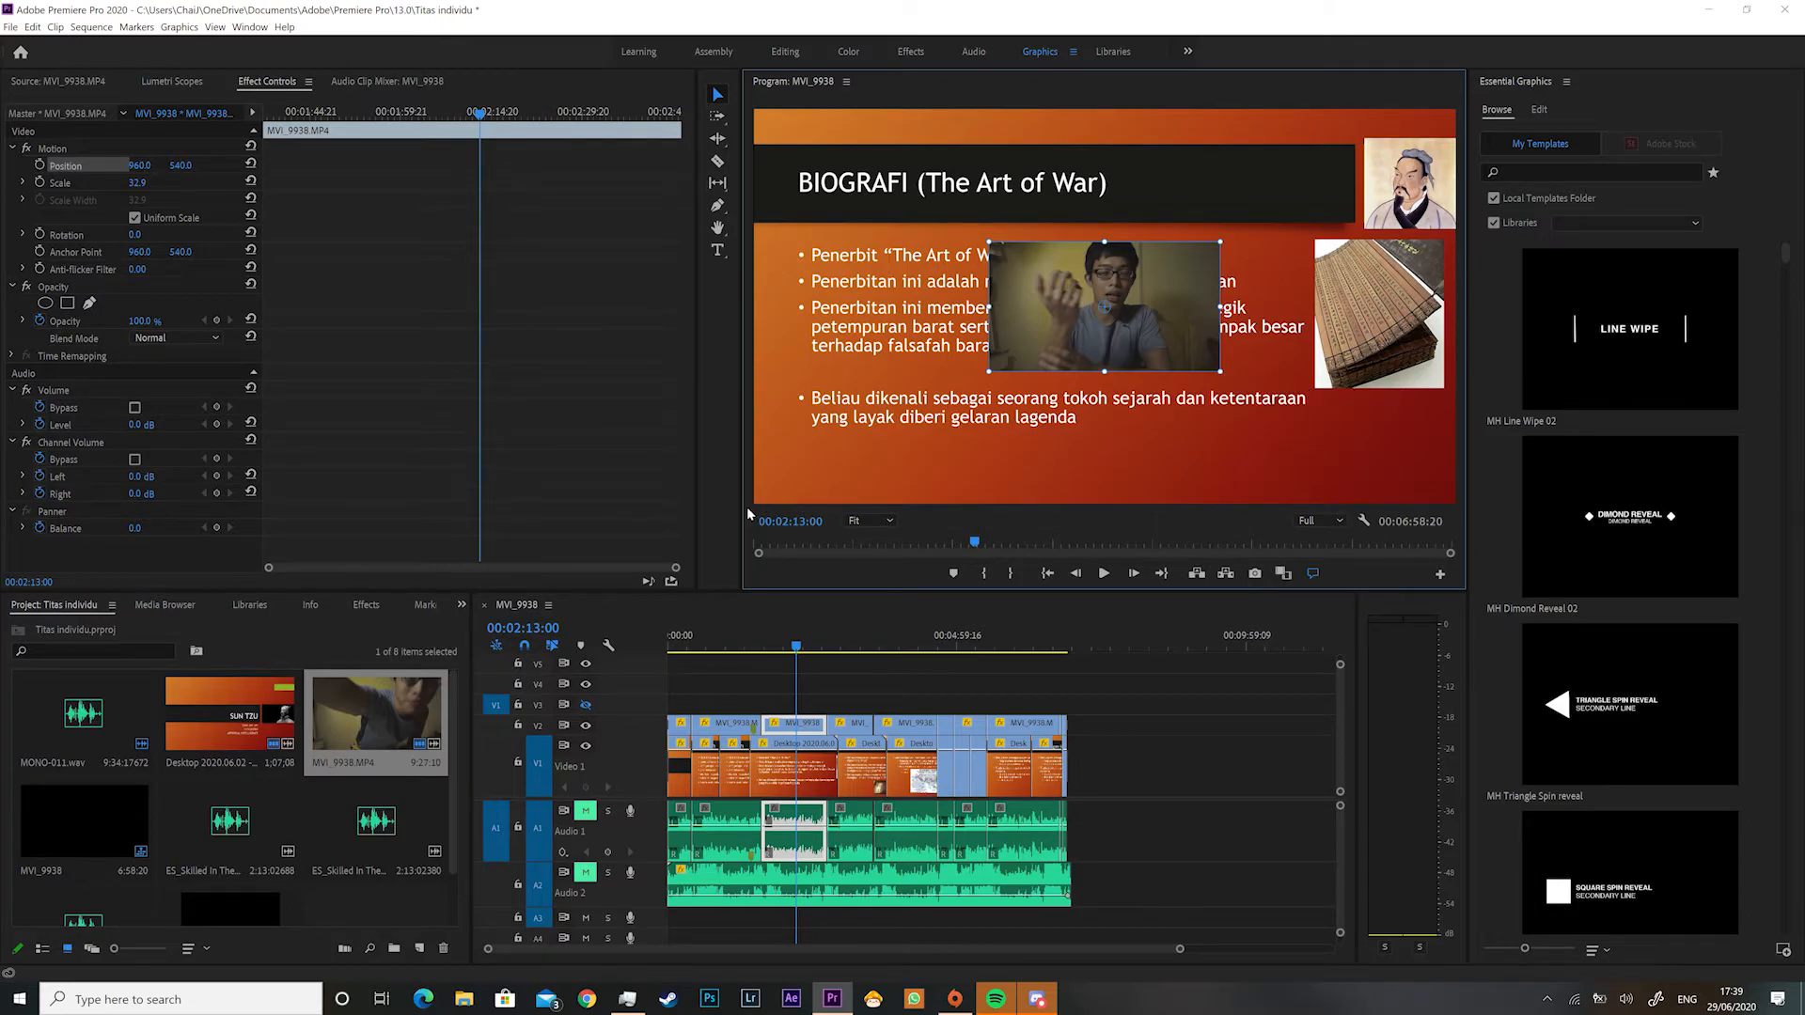
{"action": "mouse_move", "coordinate": [1519, 526]}
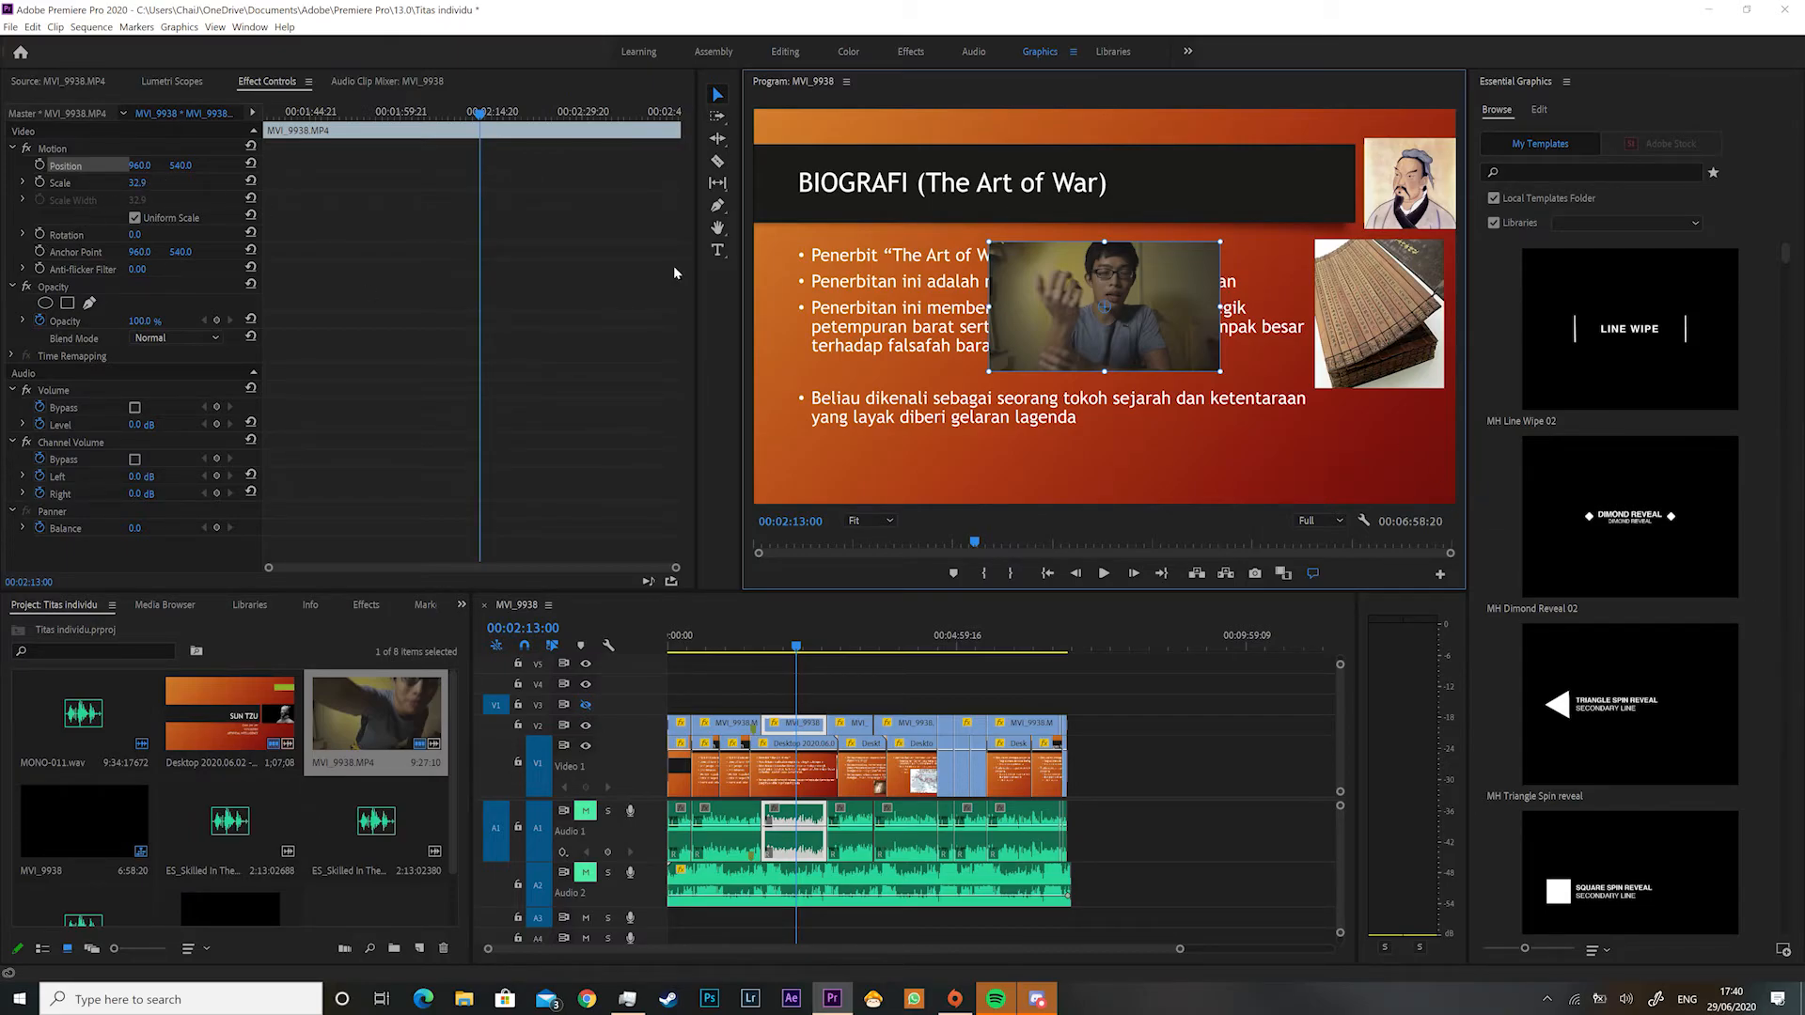
{"action": "double_click", "coordinate": [148, 182]}
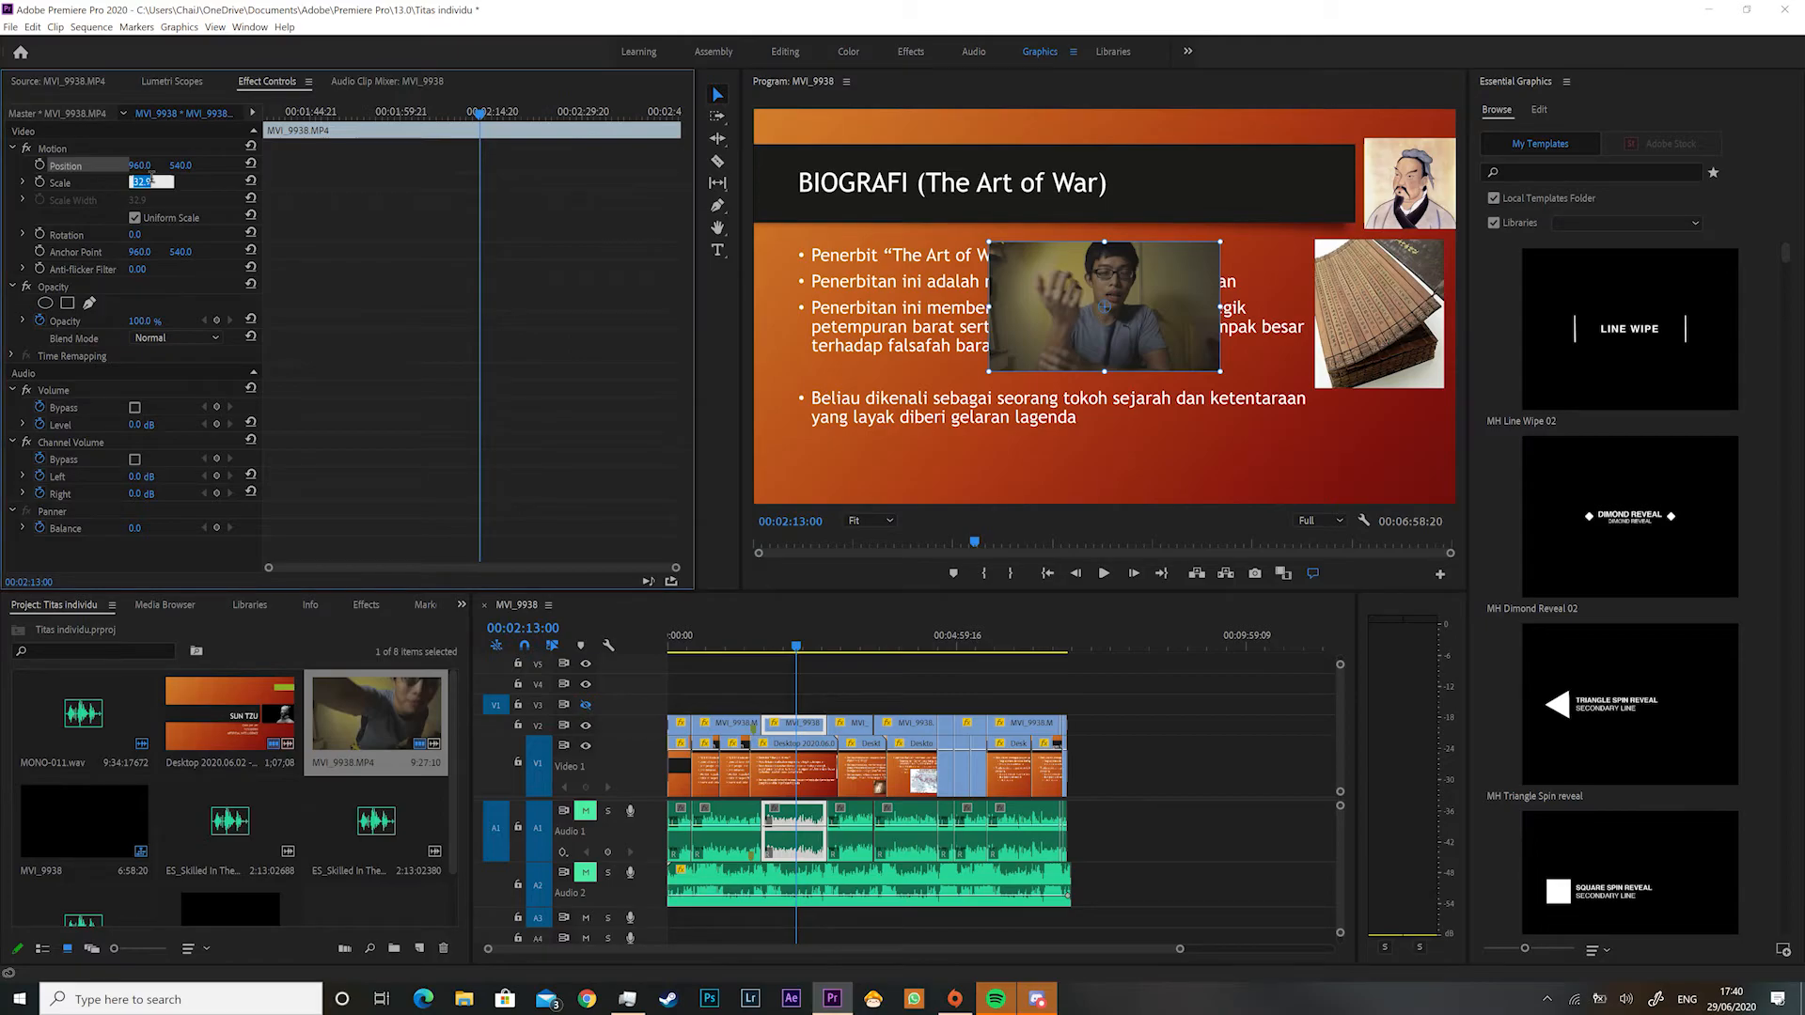
{"action": "type", "text": "30.0"}
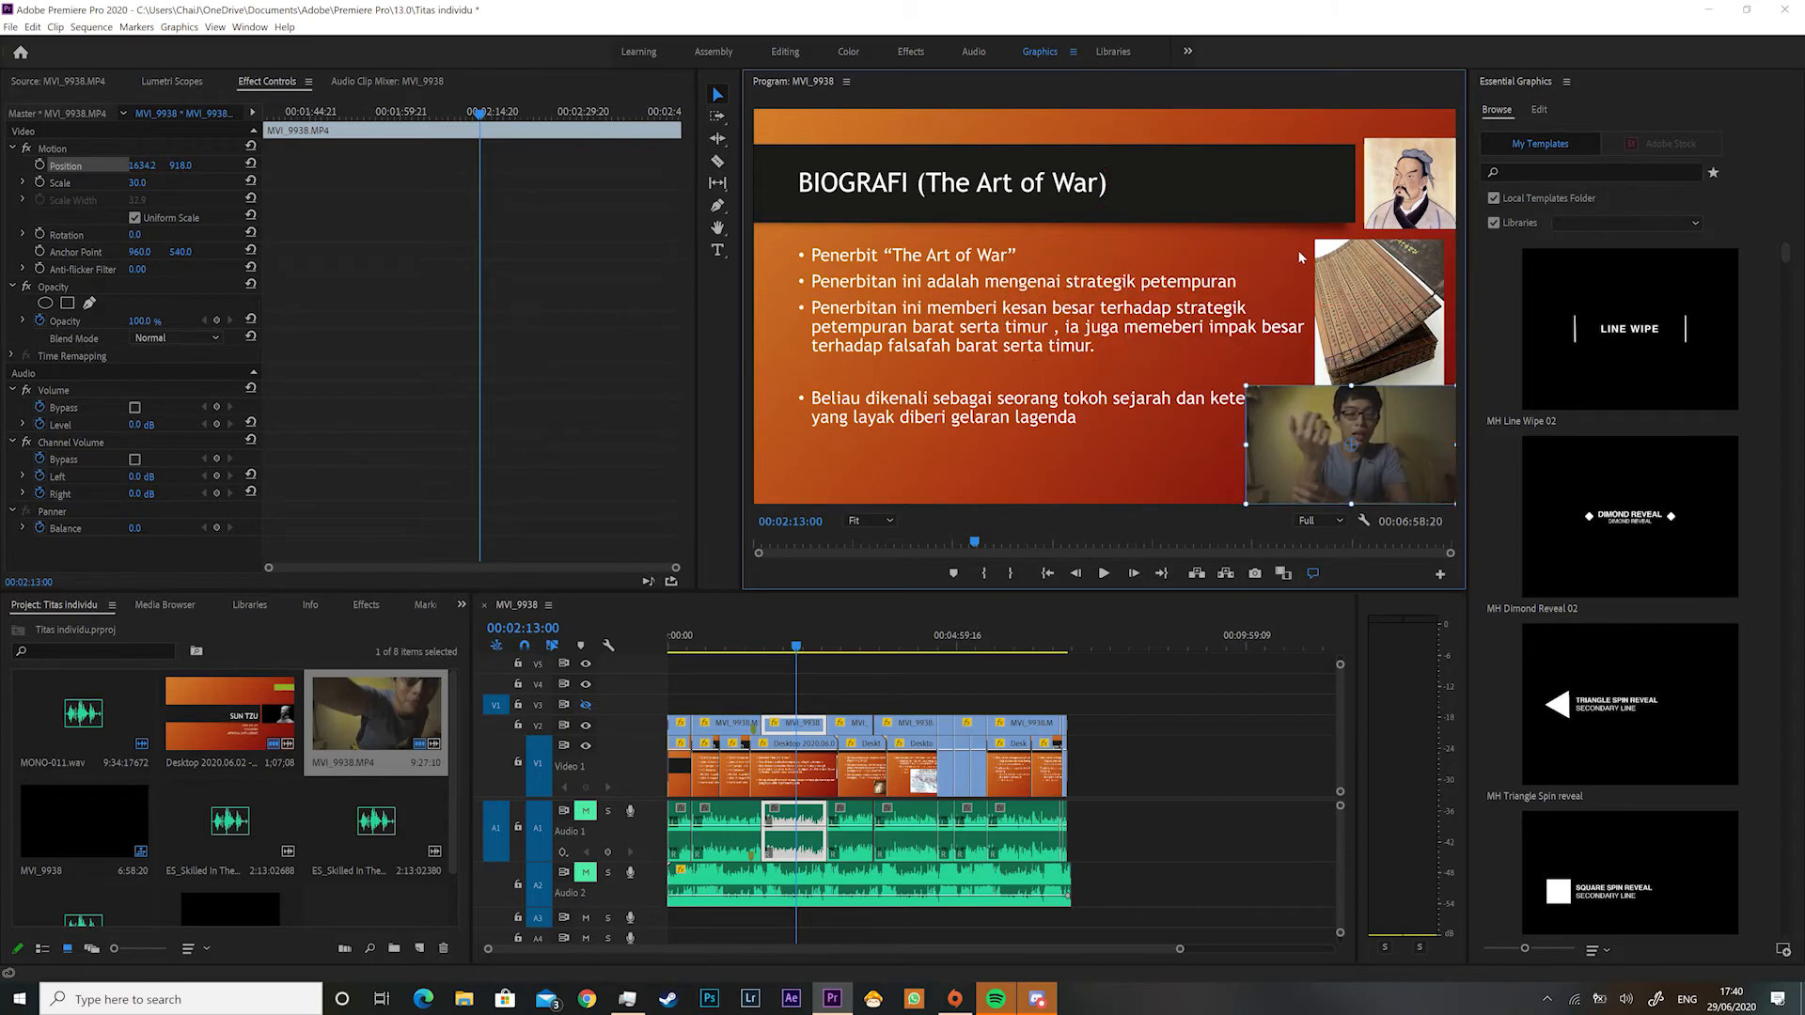
{"action": "mouse_move", "coordinate": [1193, 406]}
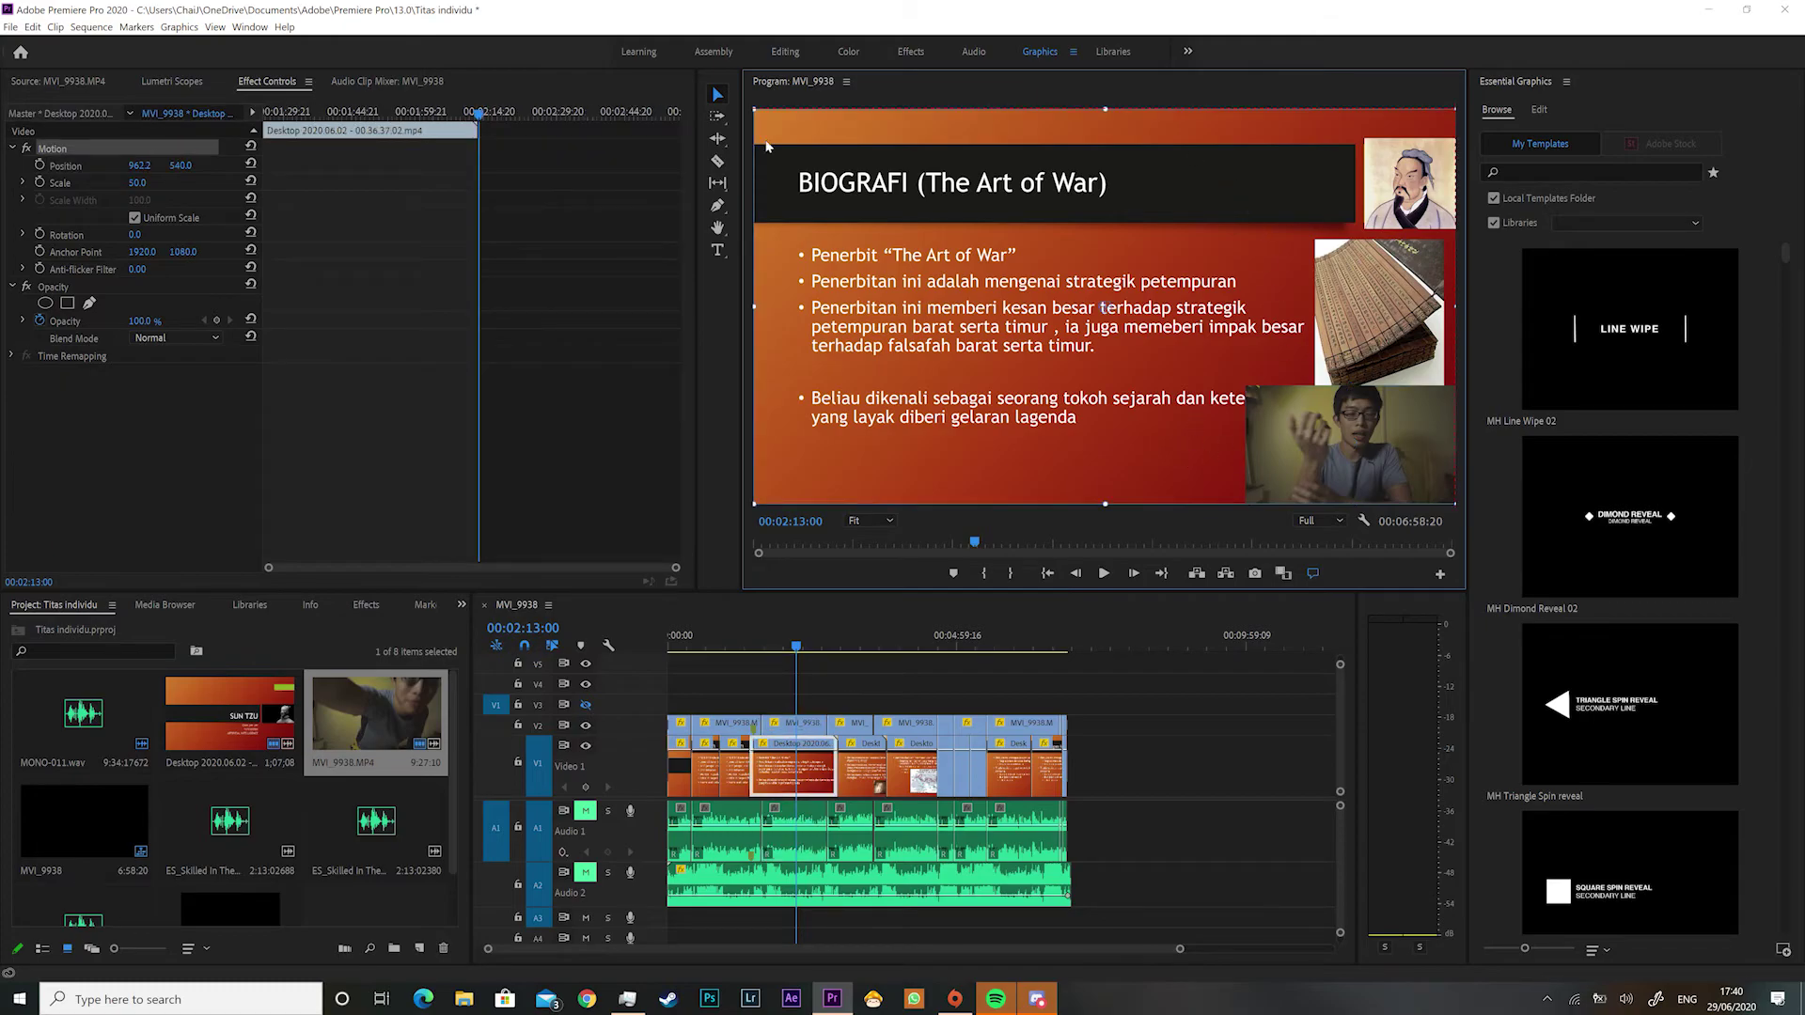
{"action": "mouse_move", "coordinate": [1294, 419]}
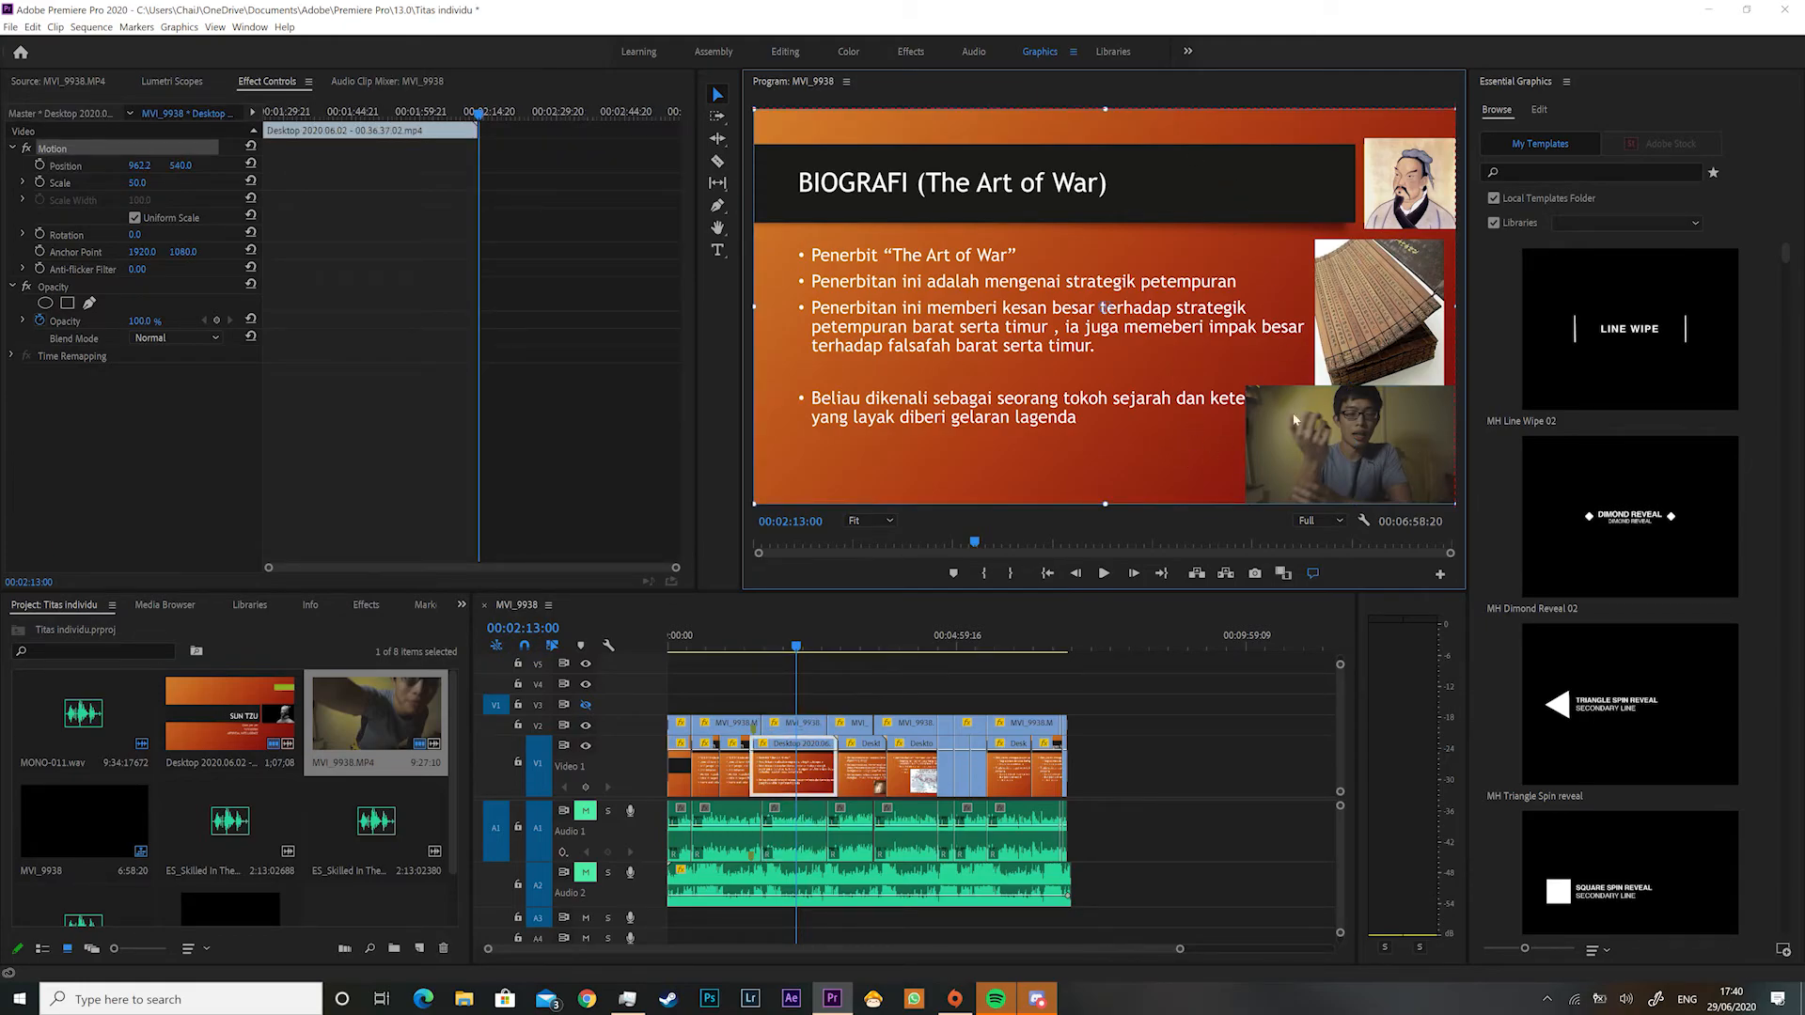